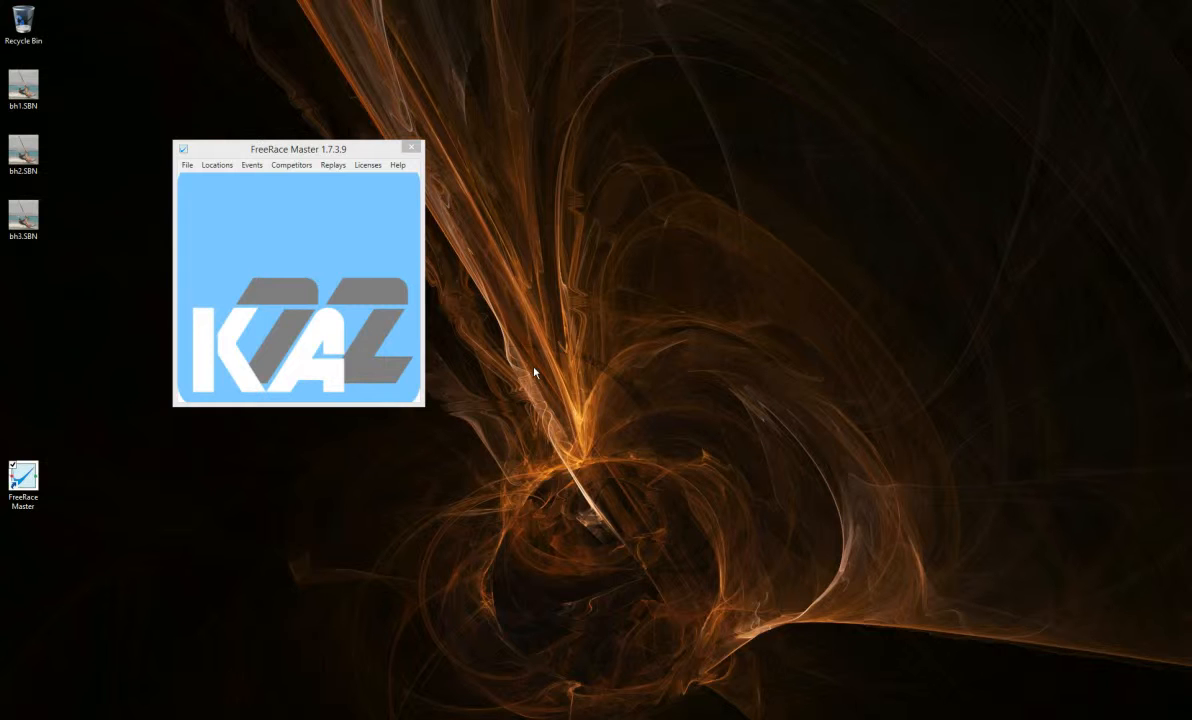
mouse_move(280, 198)
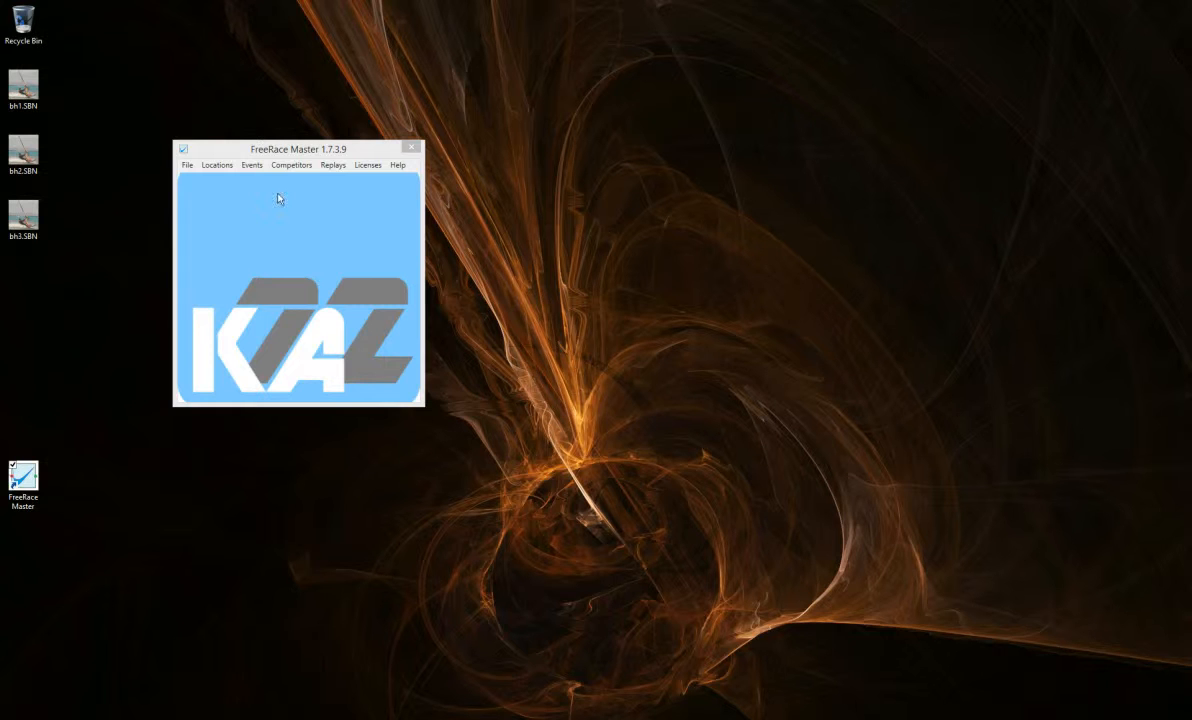
Attempt to load the 20/03/2015 event, hit the unlicensed-event warning and back out.
left_click(250, 164)
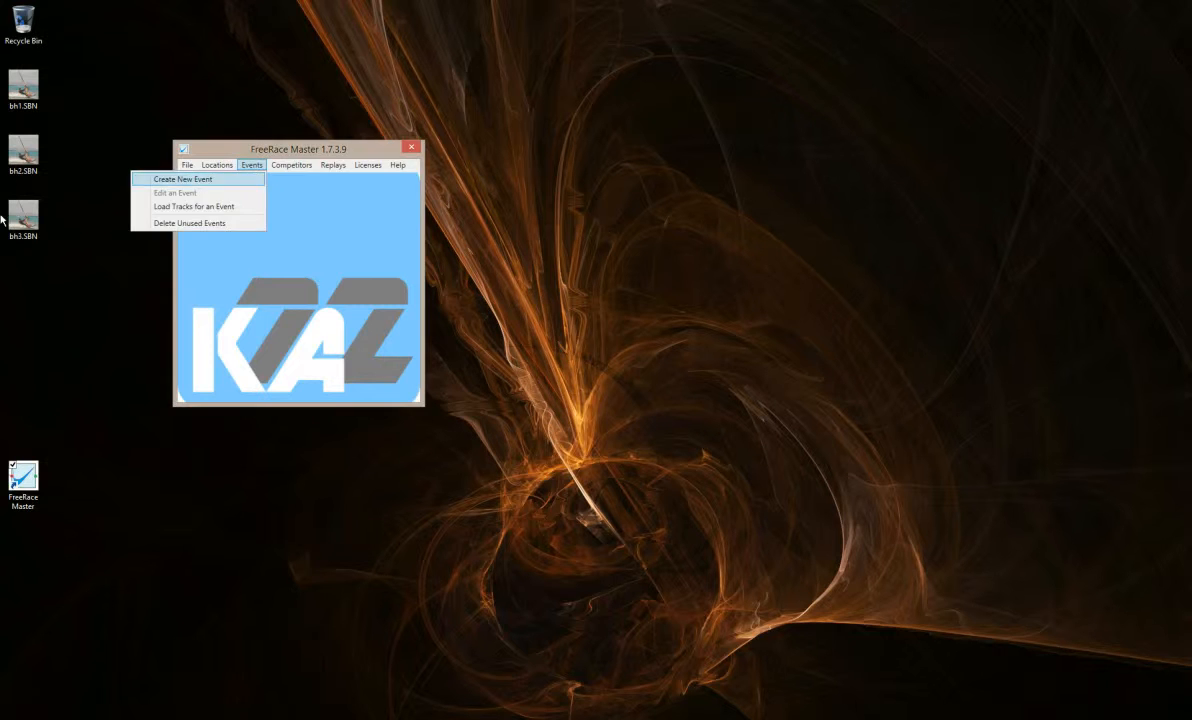
left_click(182, 180)
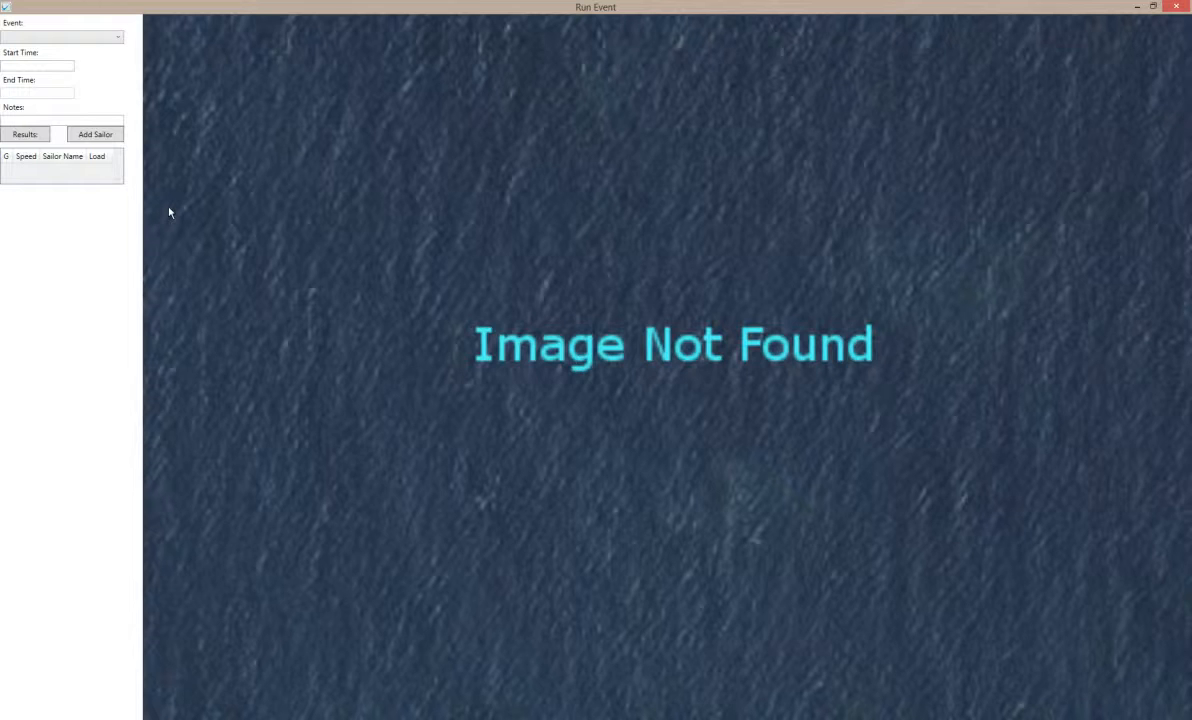
left_click(116, 36)
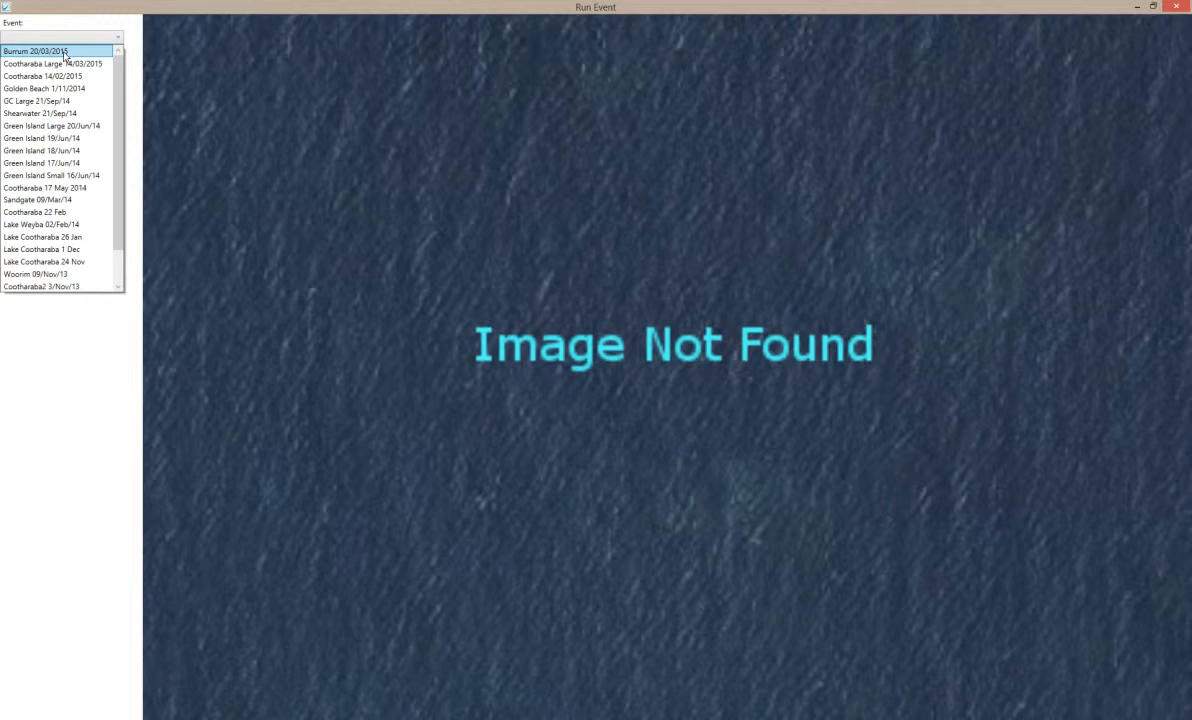
left_click(56, 52)
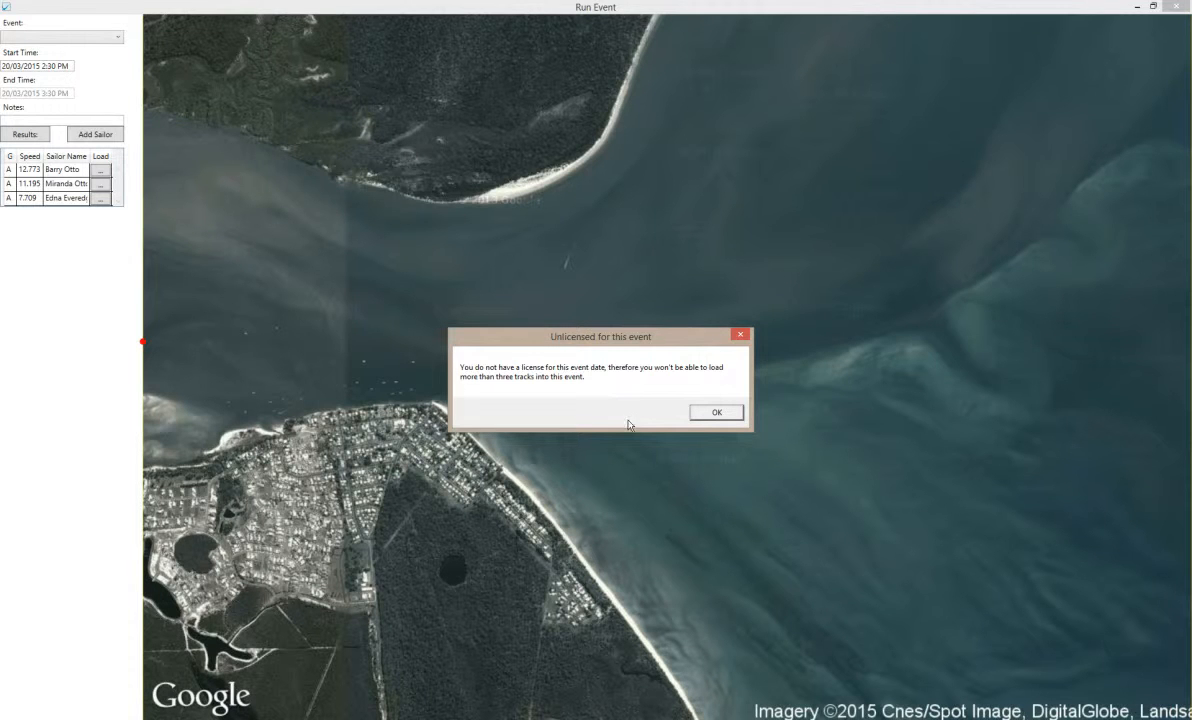
left_click(716, 412)
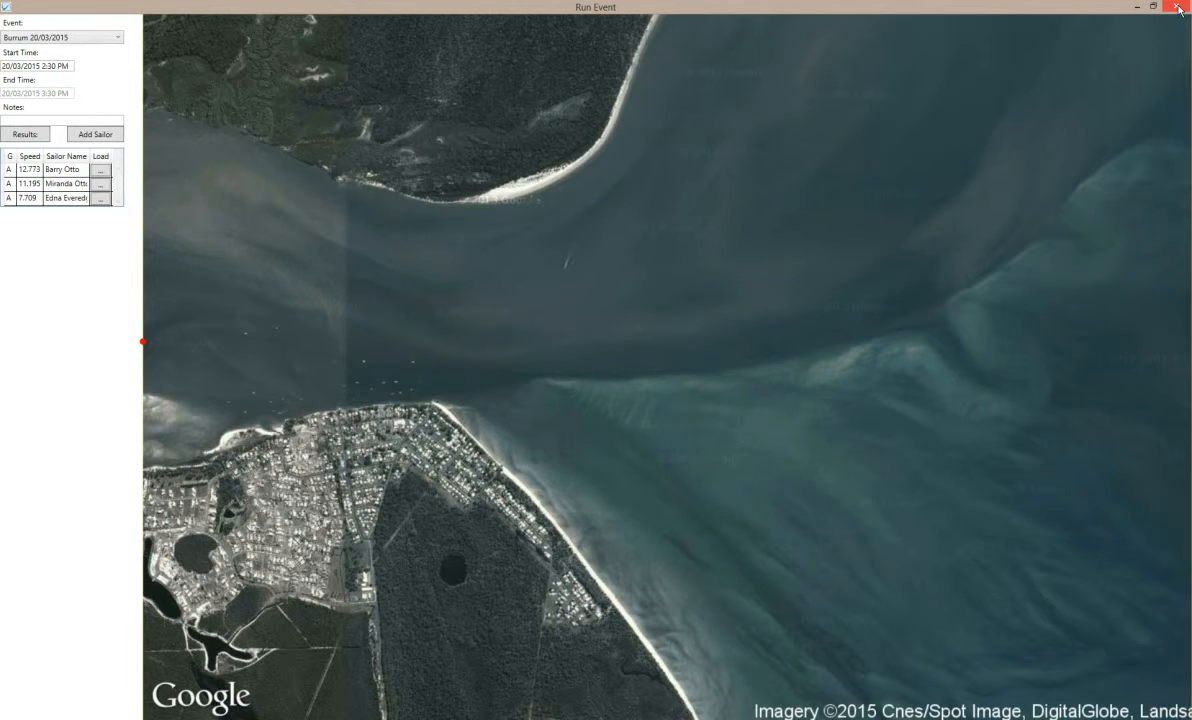
left_click(1178, 8)
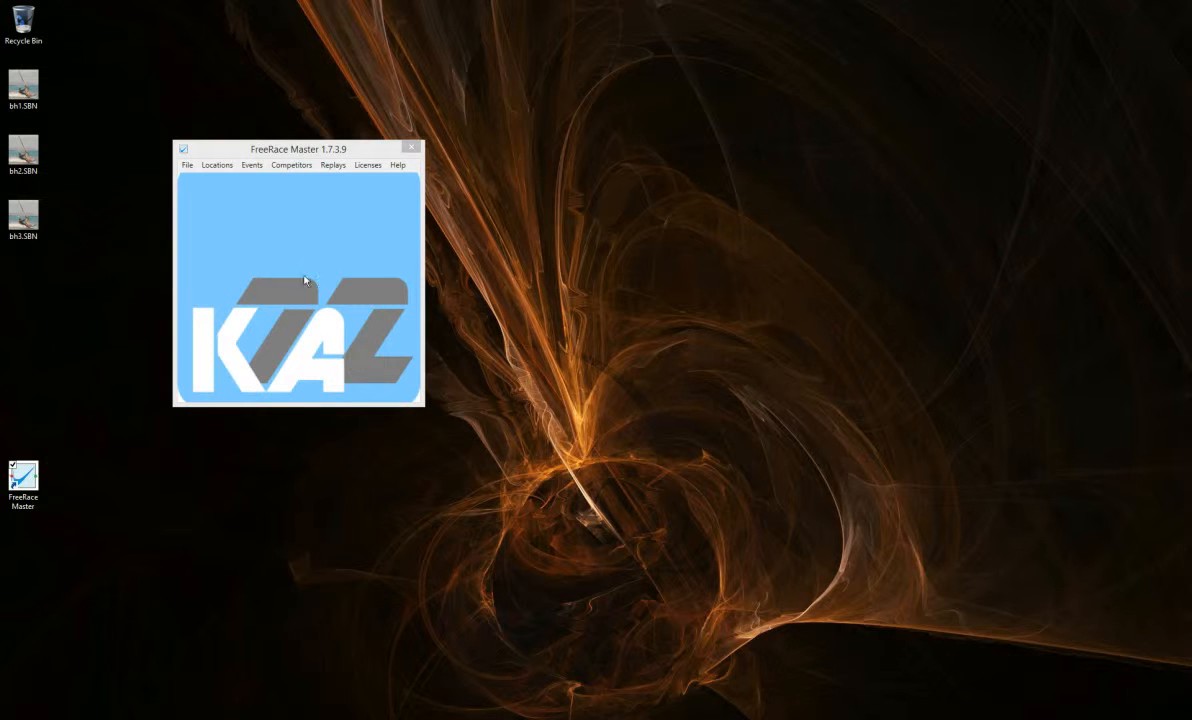
mouse_move(496, 476)
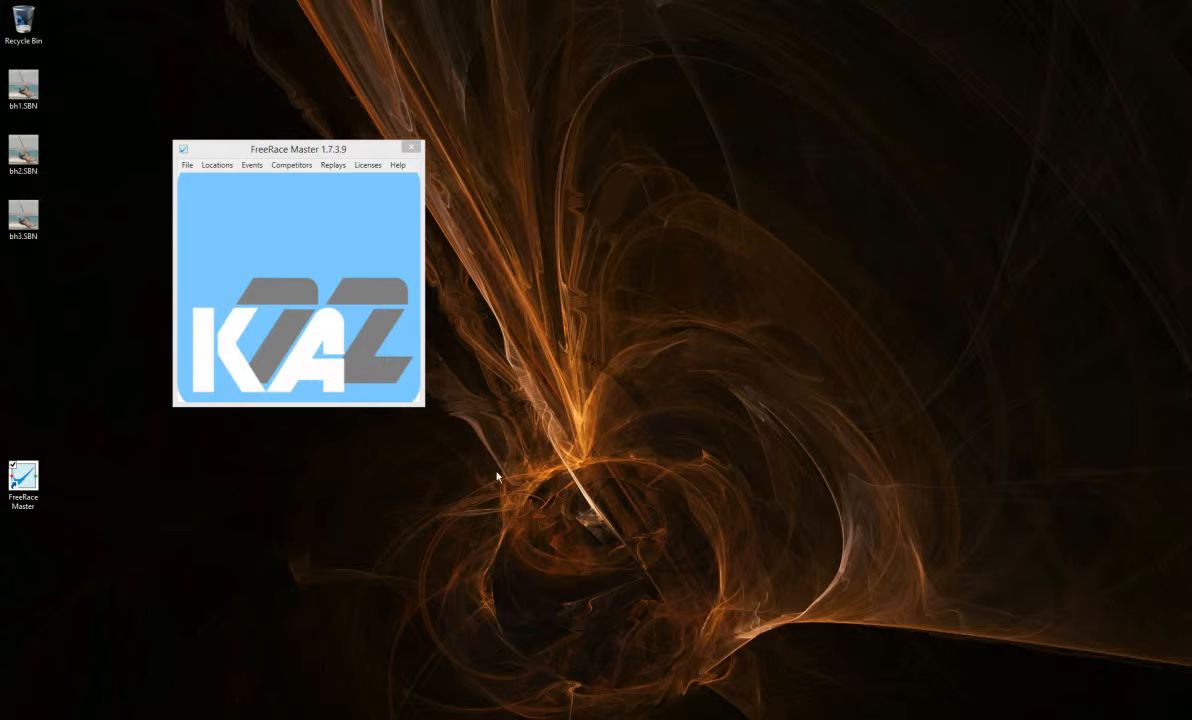
mouse_move(348, 698)
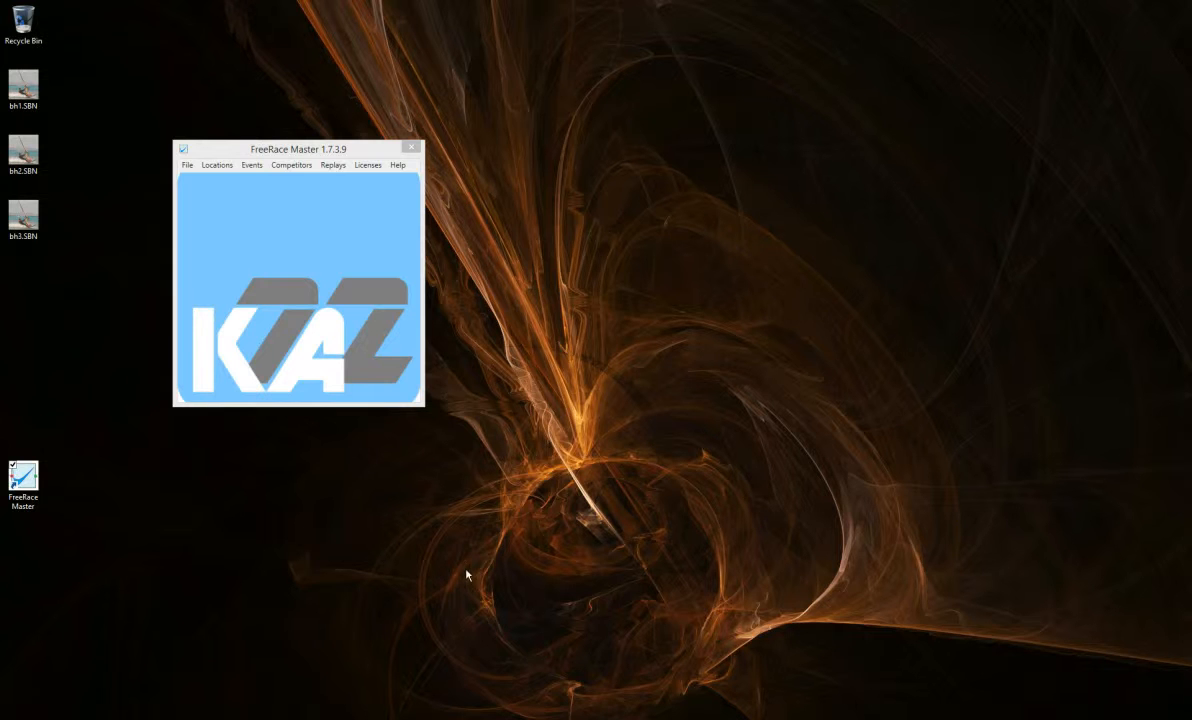
mouse_move(404, 614)
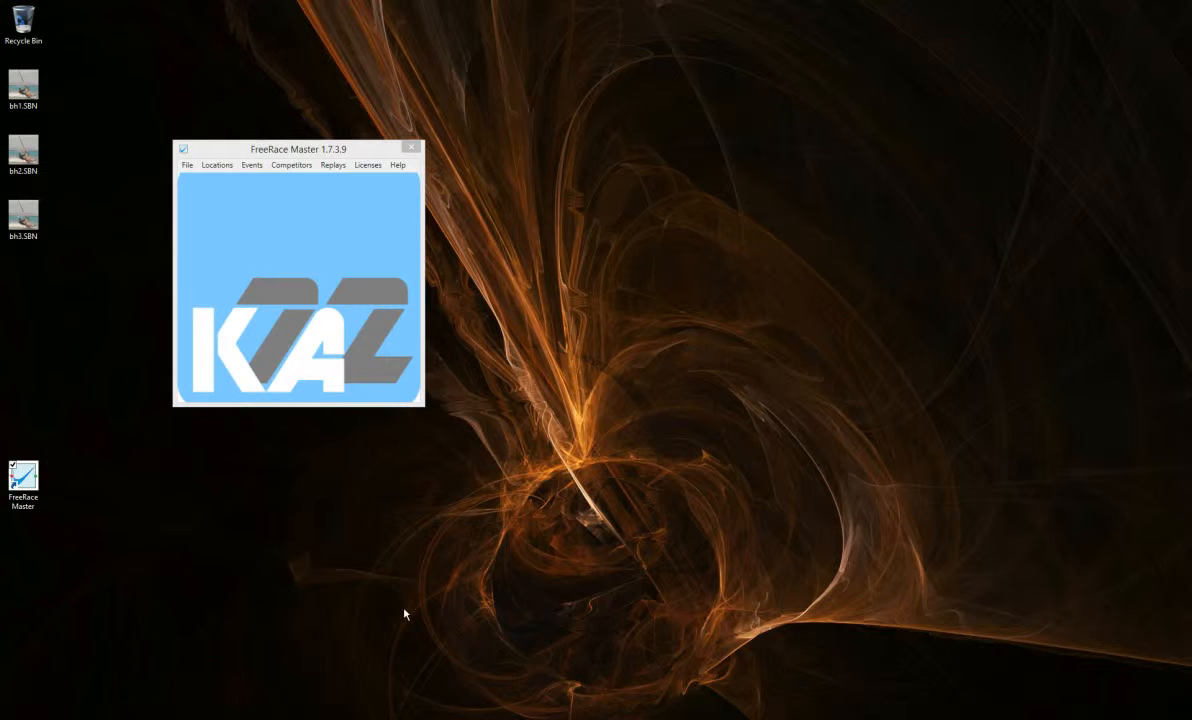
mouse_move(420, 552)
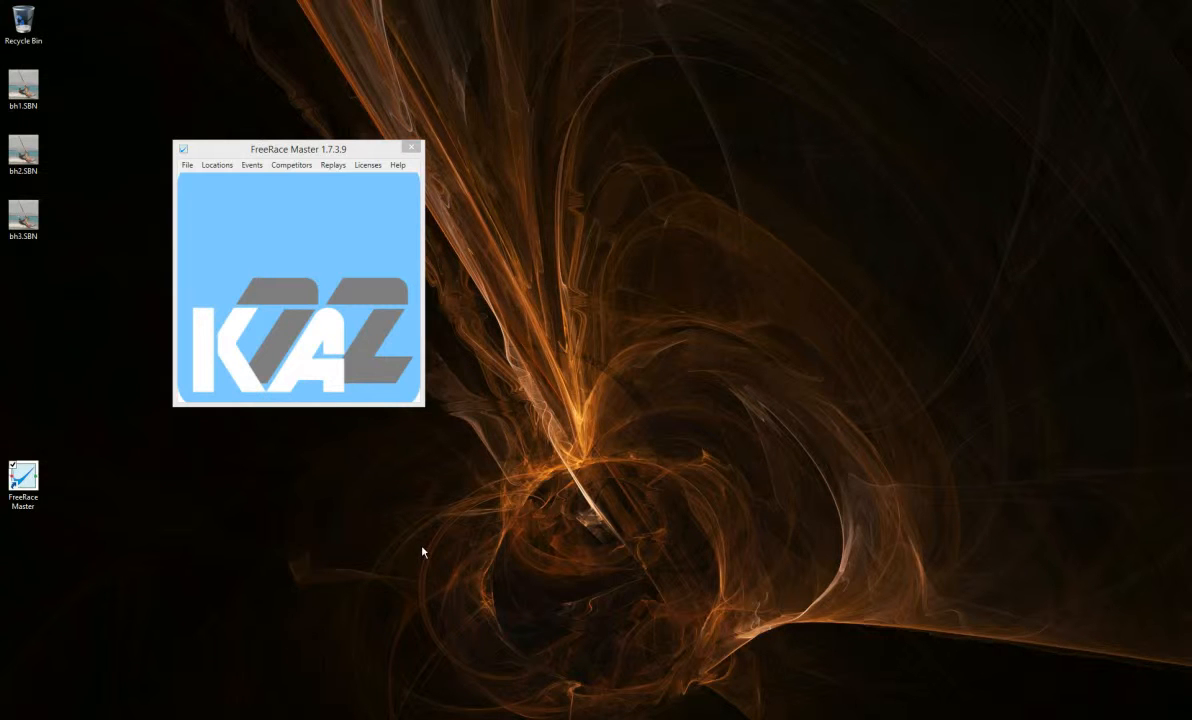
mouse_move(424, 540)
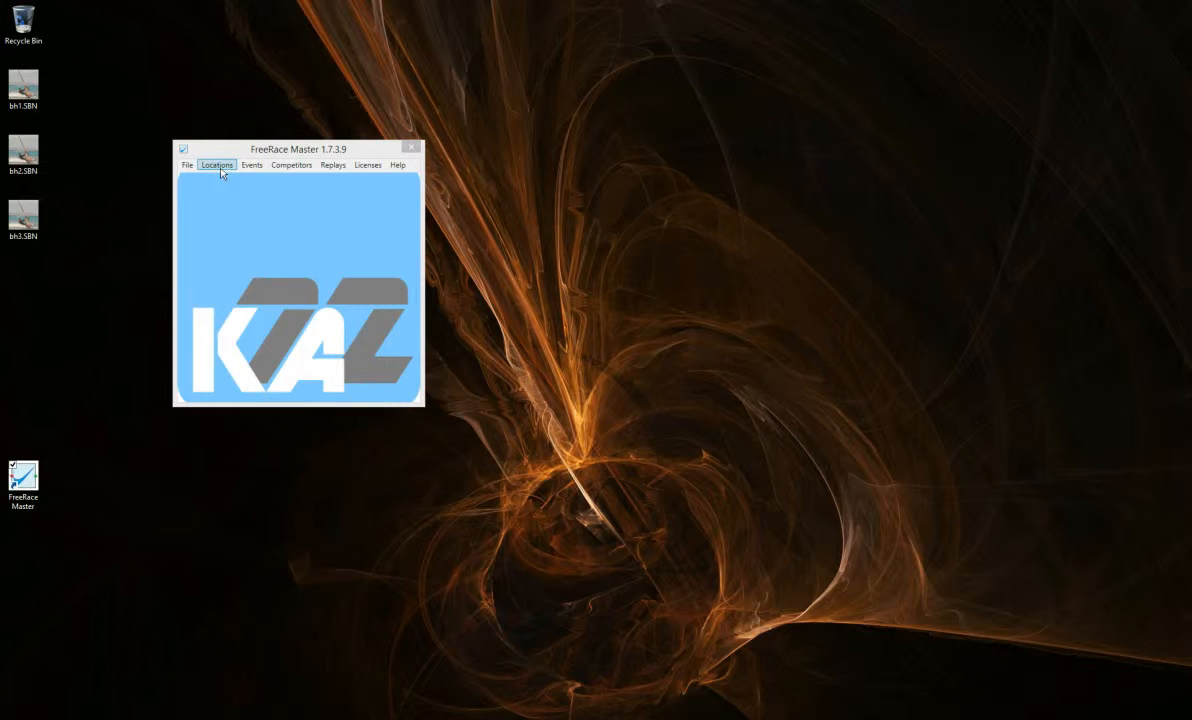
mouse_move(250, 164)
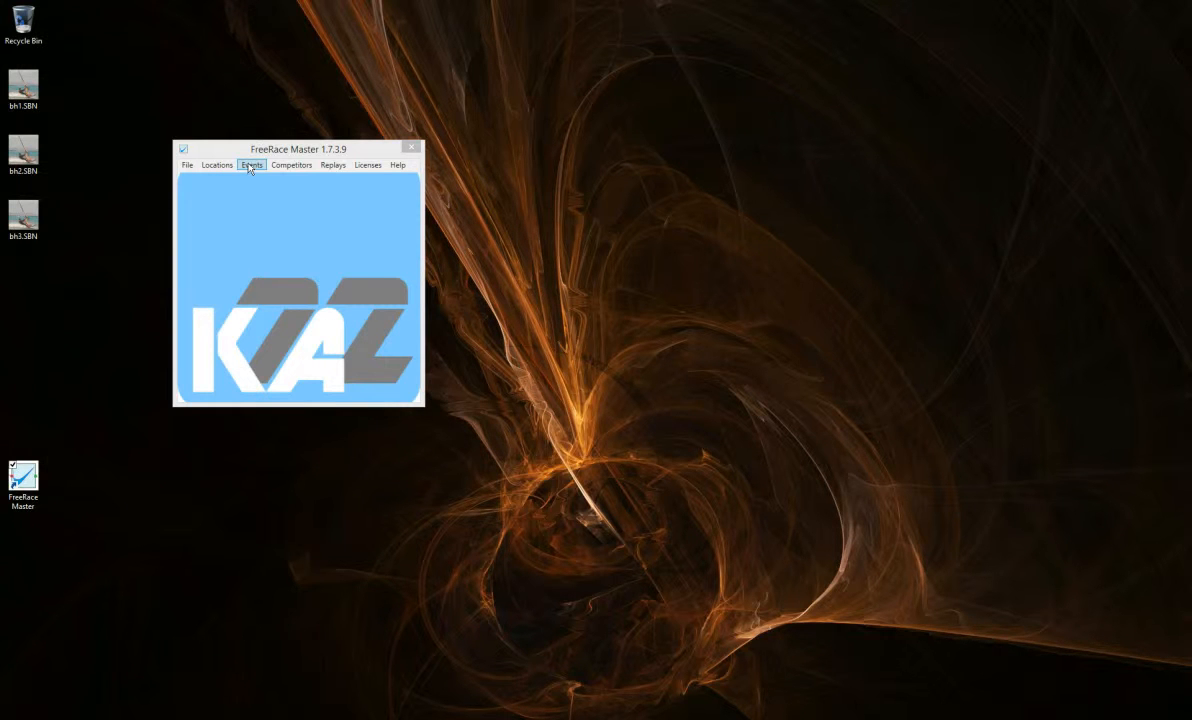
mouse_move(640, 288)
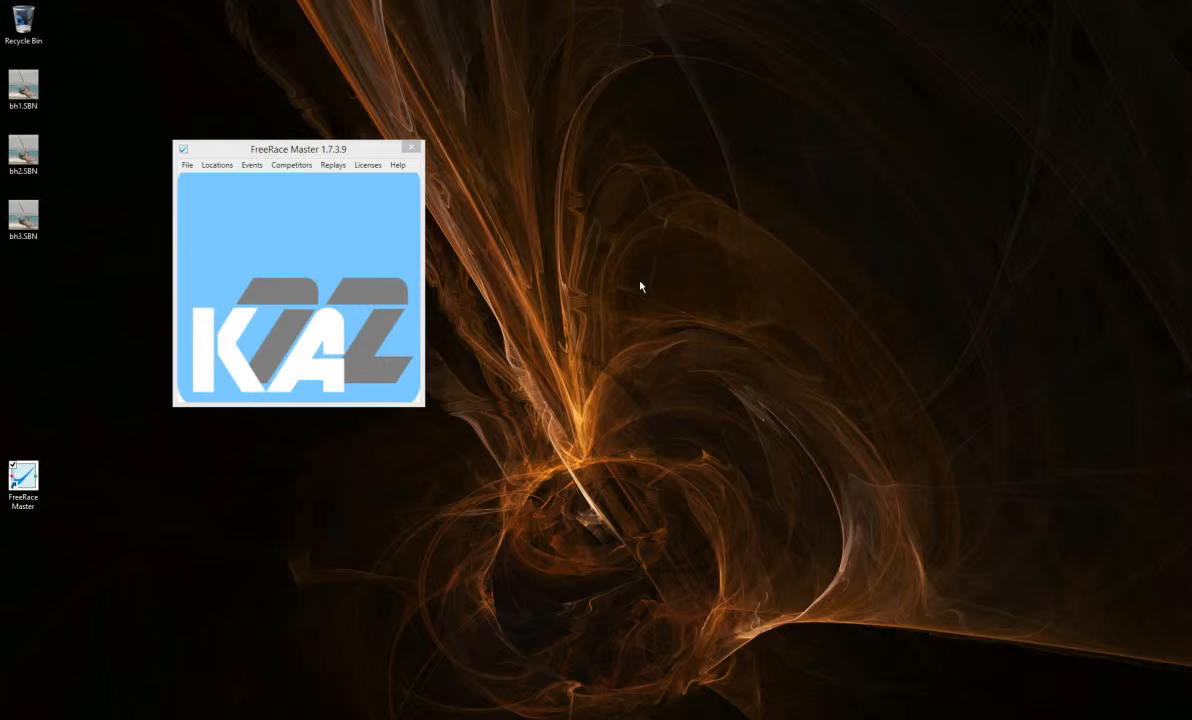
mouse_move(516, 568)
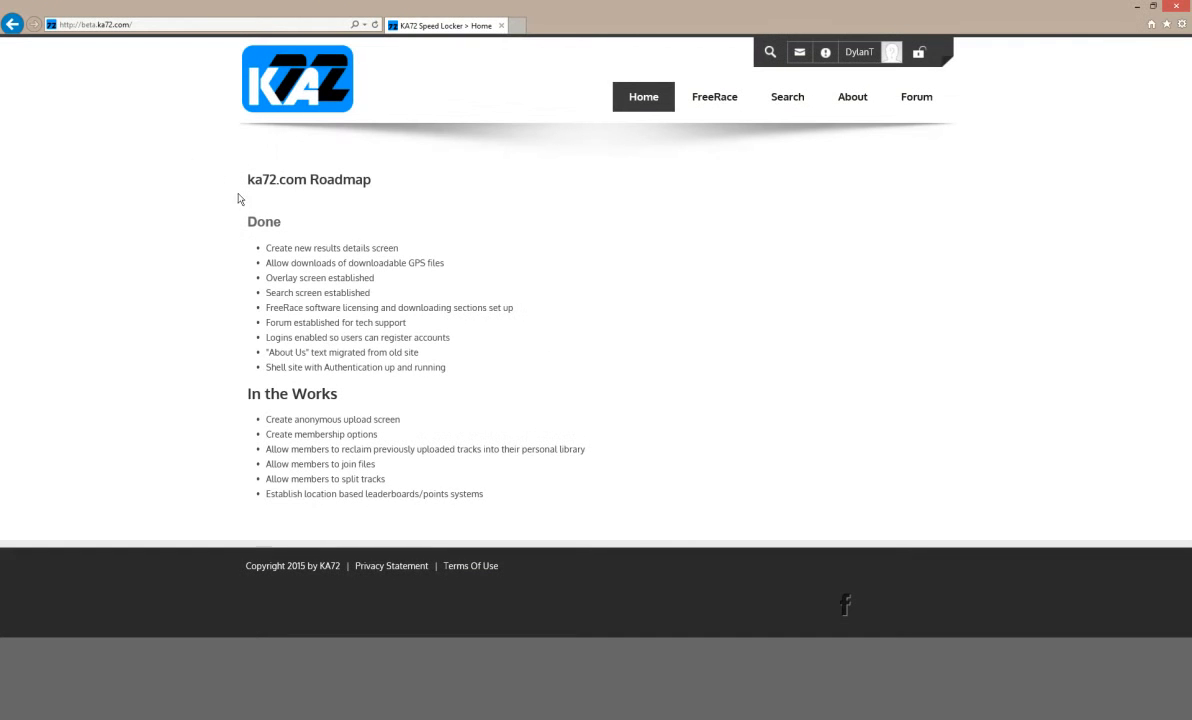
mouse_move(856, 64)
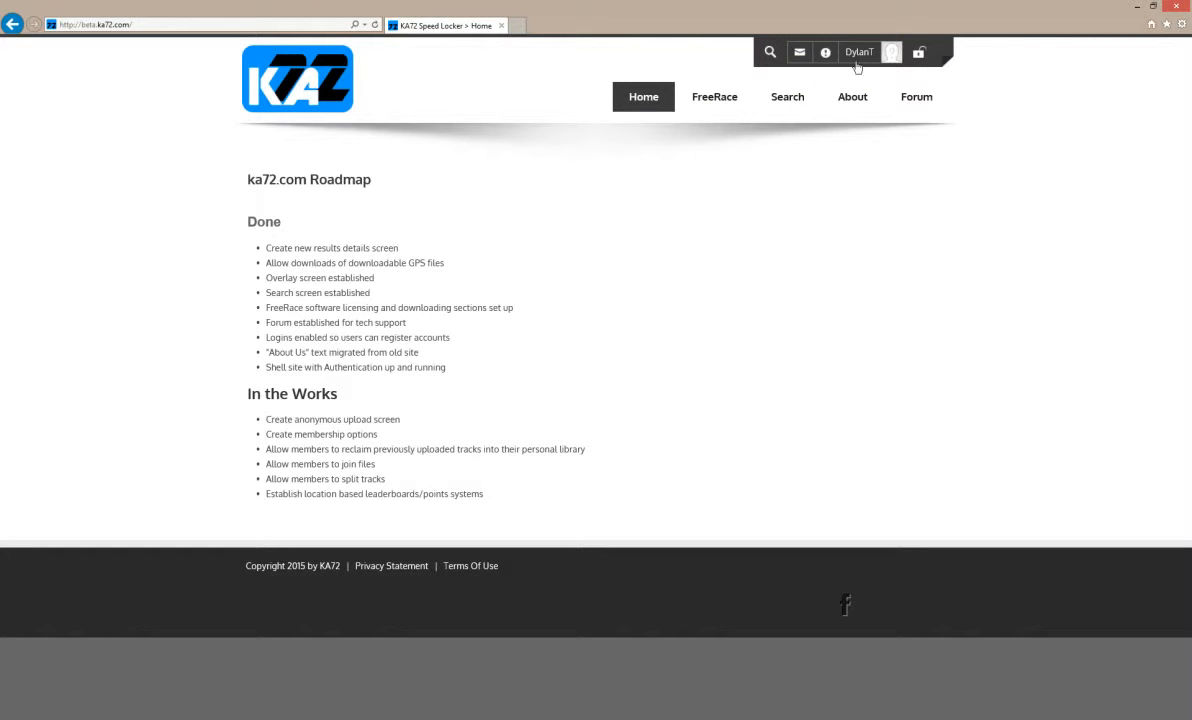
mouse_move(858, 52)
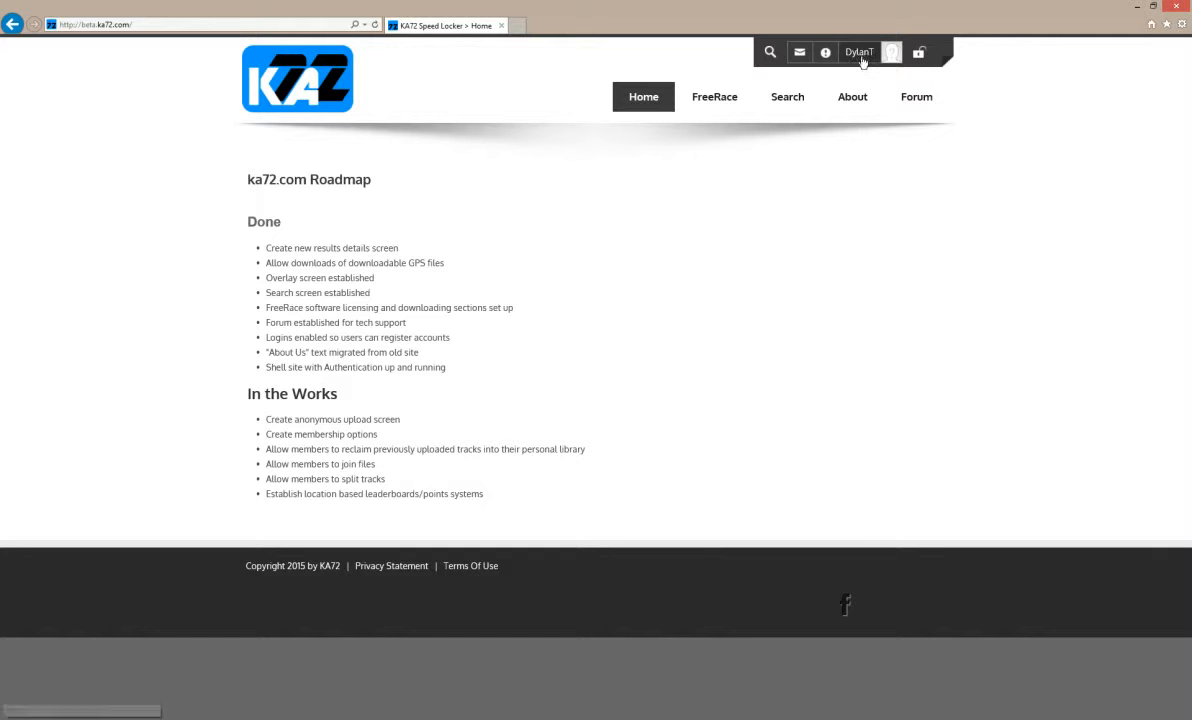
mouse_move(724, 144)
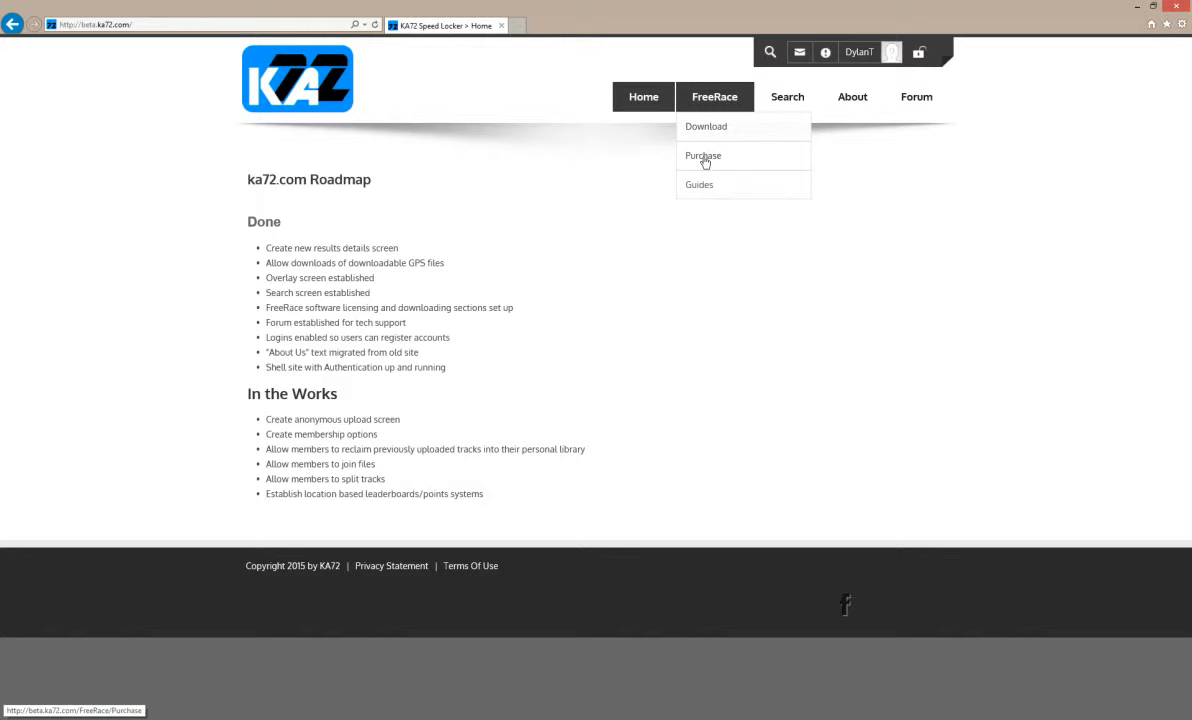
Reach the ka72.com FreeRace License Purchase page offering day, week and season licenses.
left_click(704, 156)
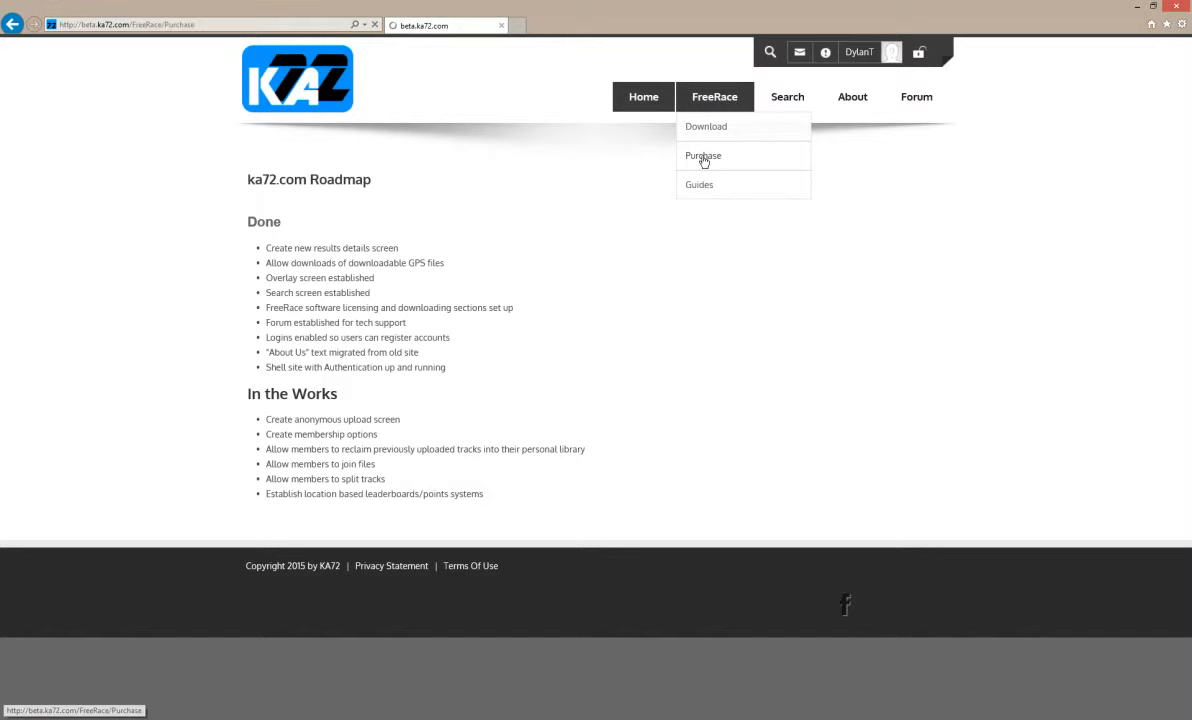
left_click(704, 156)
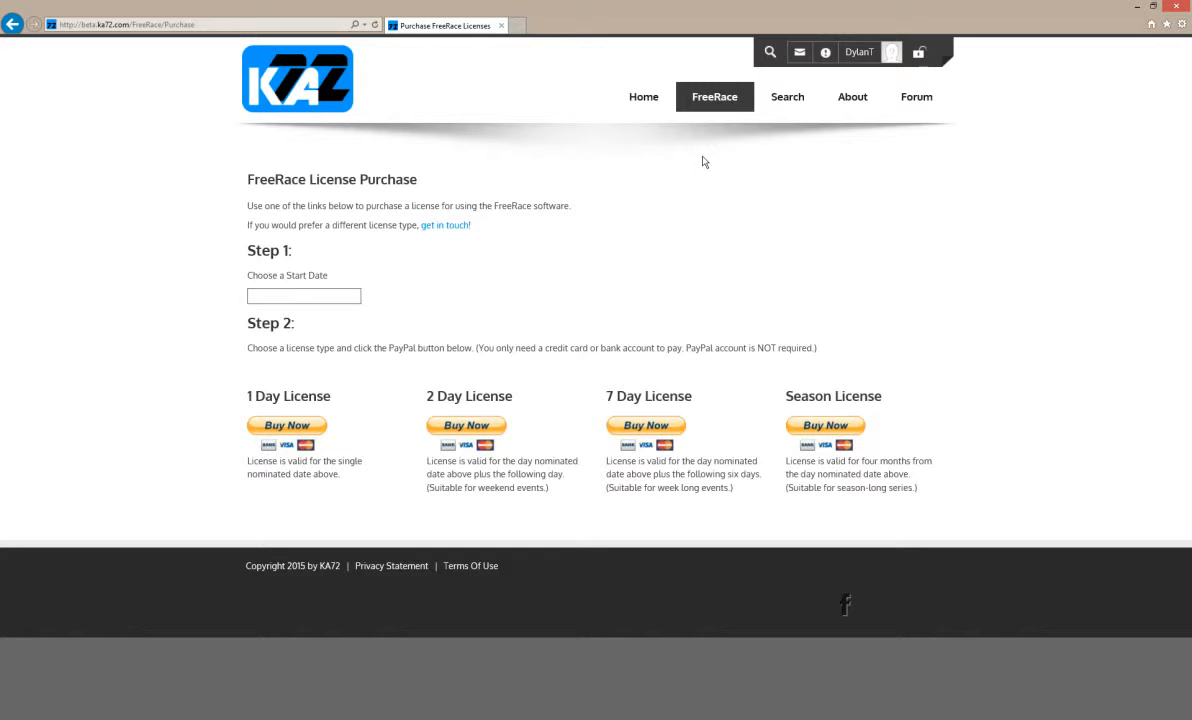
mouse_move(612, 230)
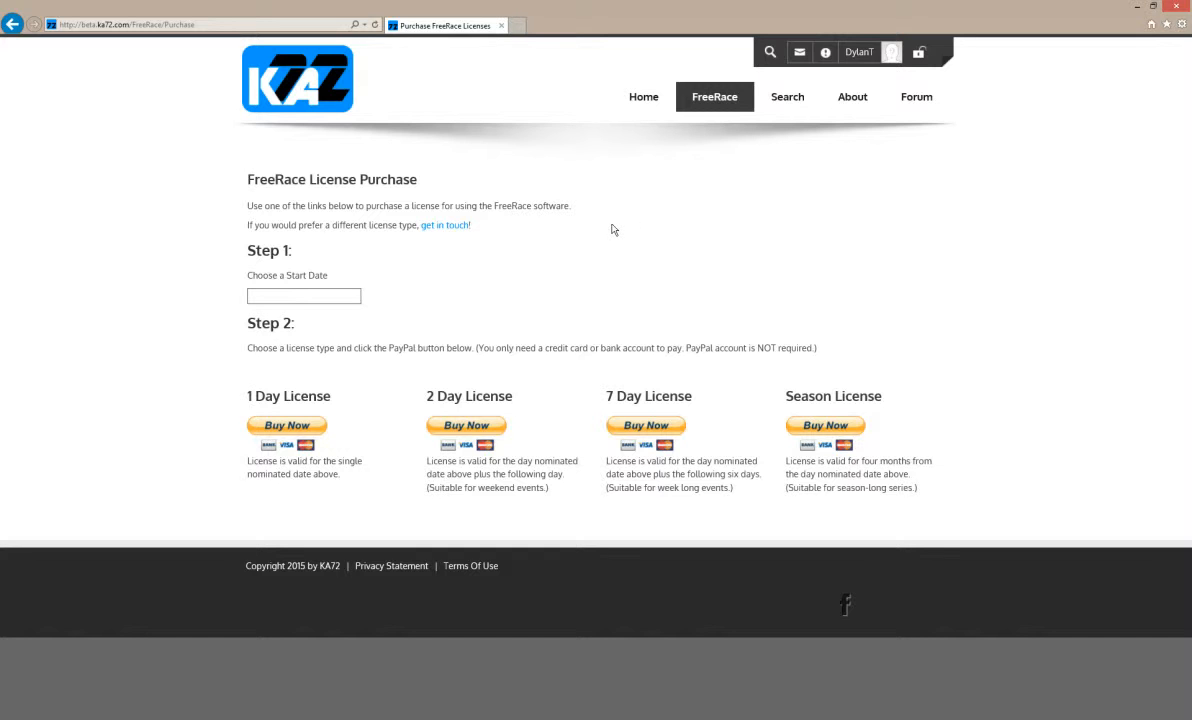
mouse_move(332, 290)
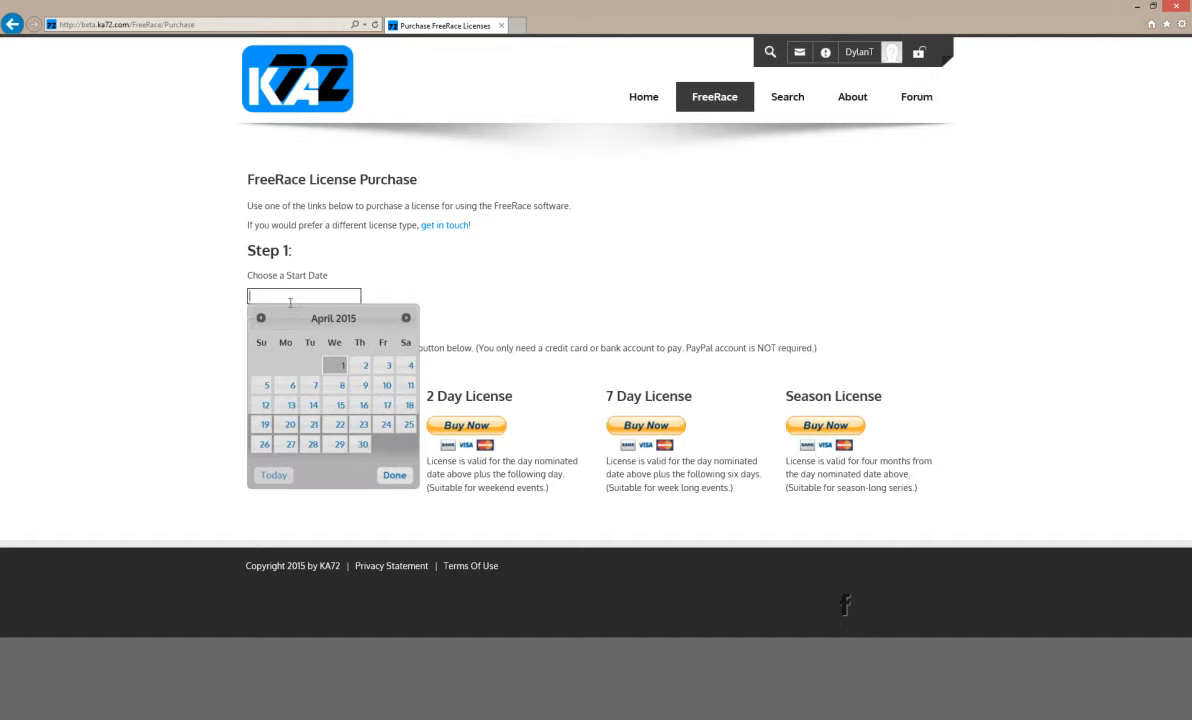
Set the license start date to 2015-03-20 via the March 2015 calendar.
left_click(260, 318)
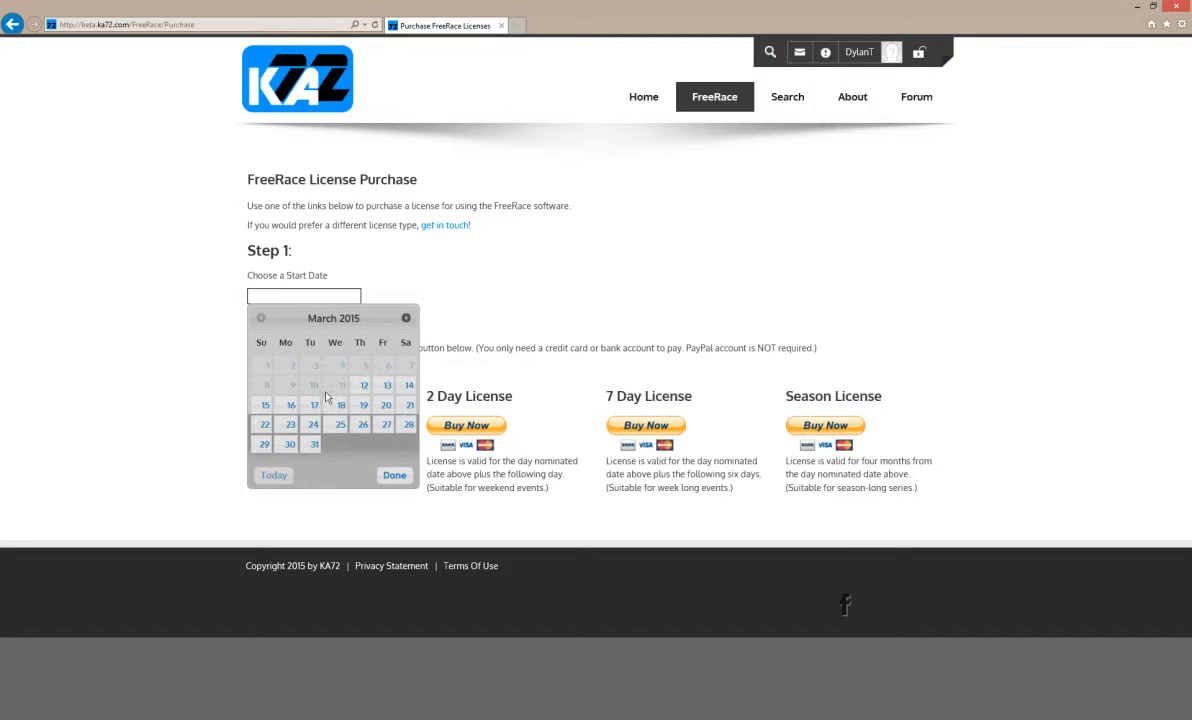
left_click(384, 404)
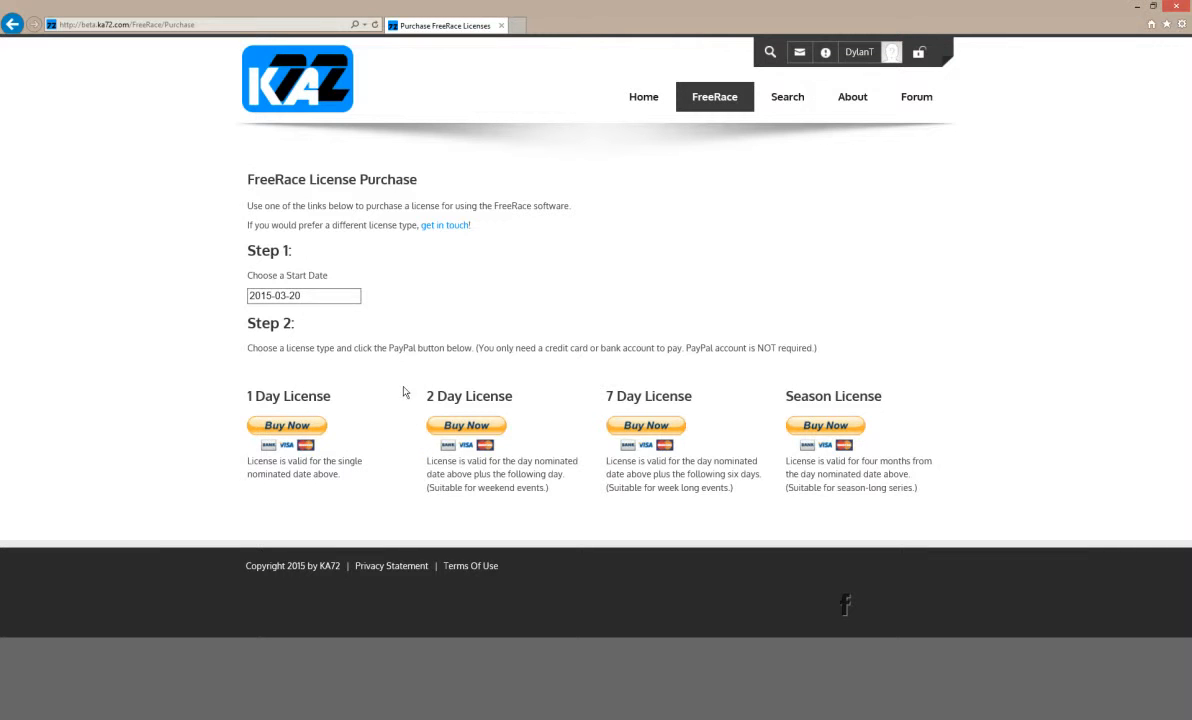
mouse_move(466, 260)
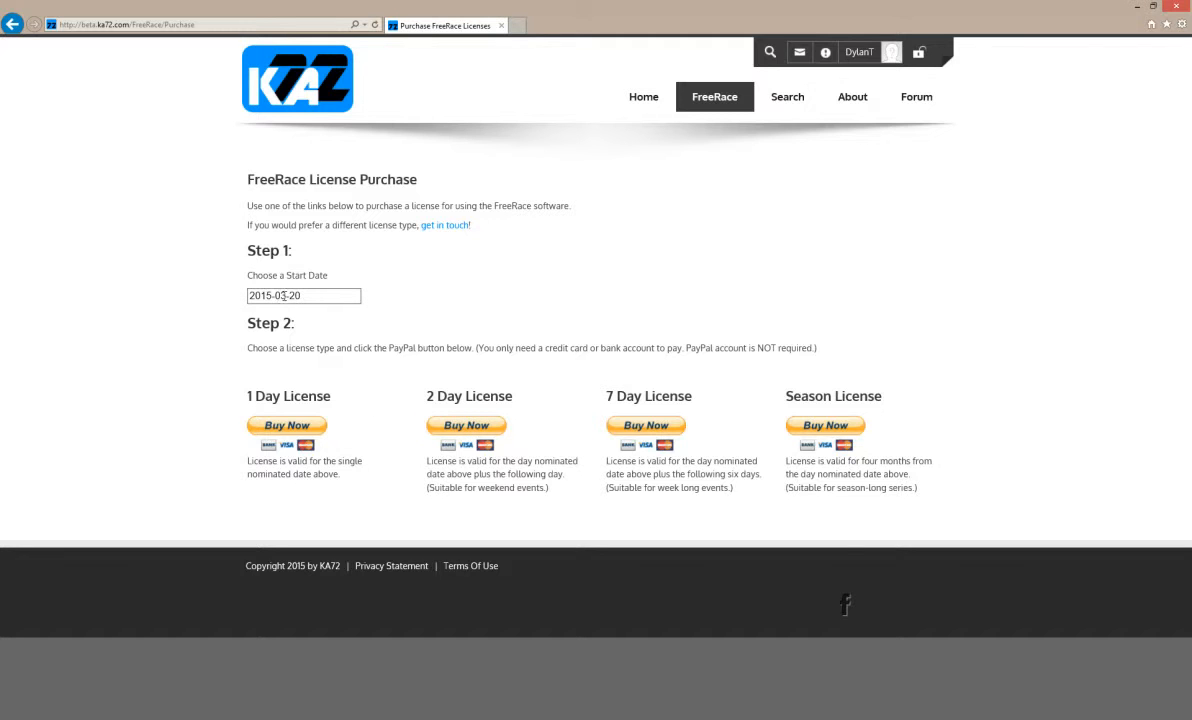
type("29")
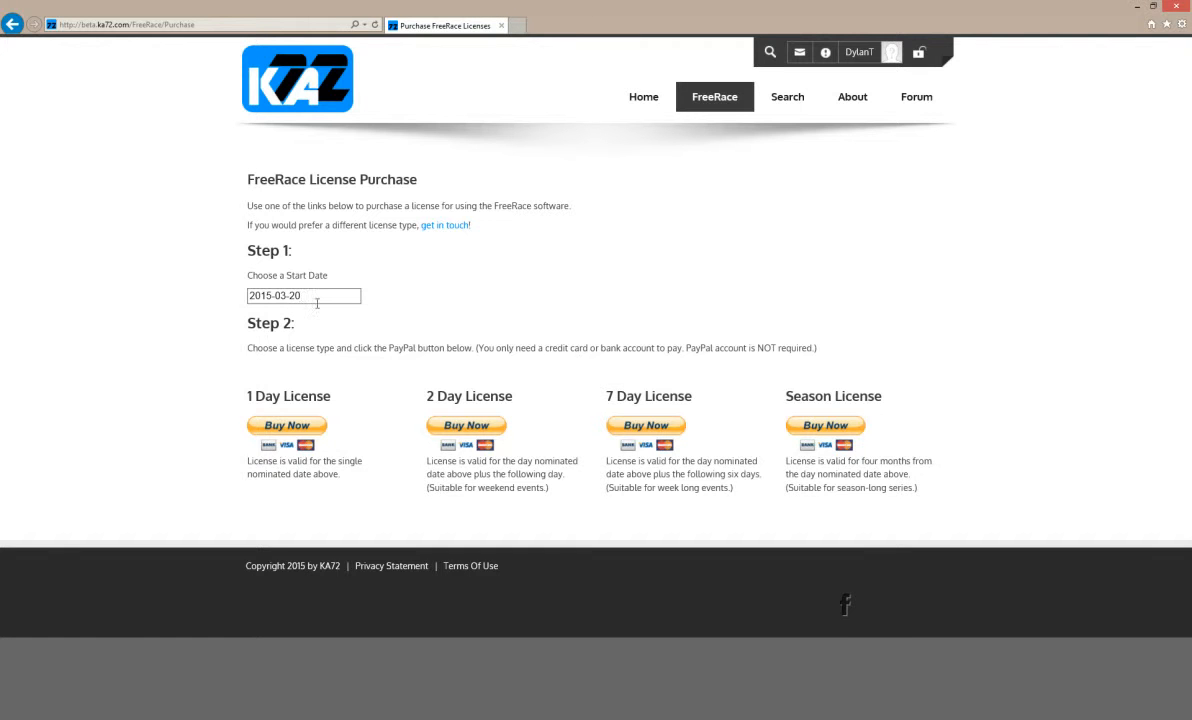
mouse_move(824, 424)
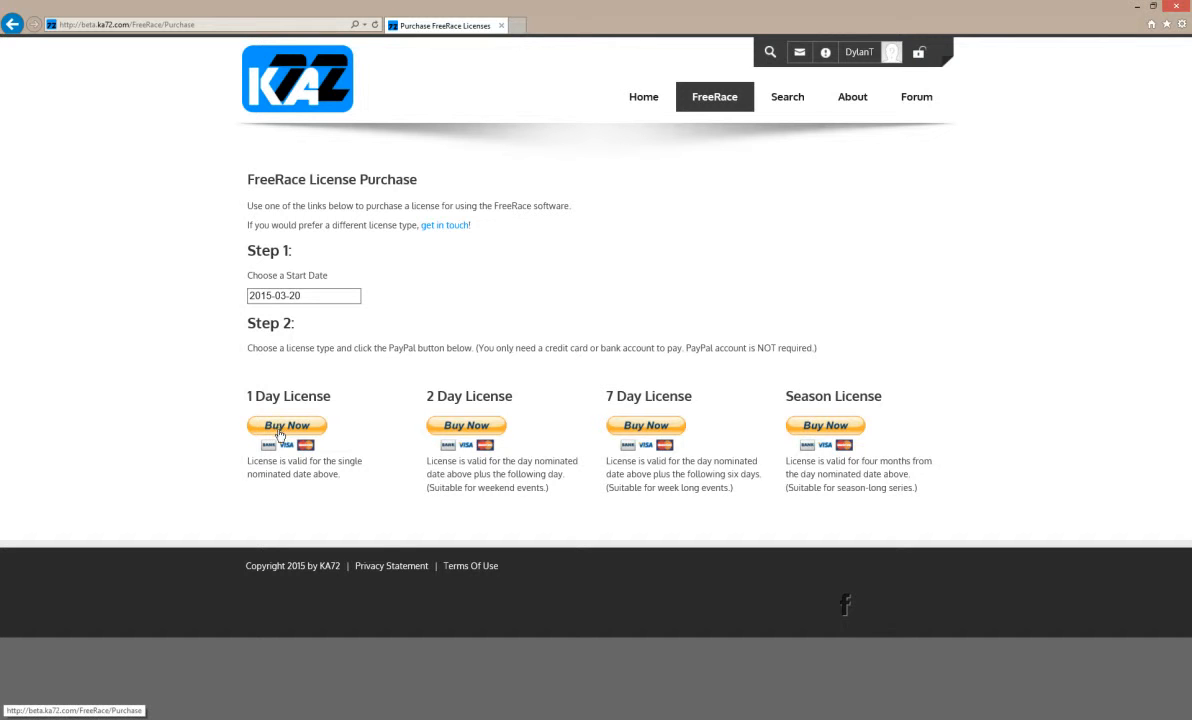
Buy the 1 Day License, log in to PayPal and pay $44.00 AUD to KA72 Pty Ltd.
left_click(288, 424)
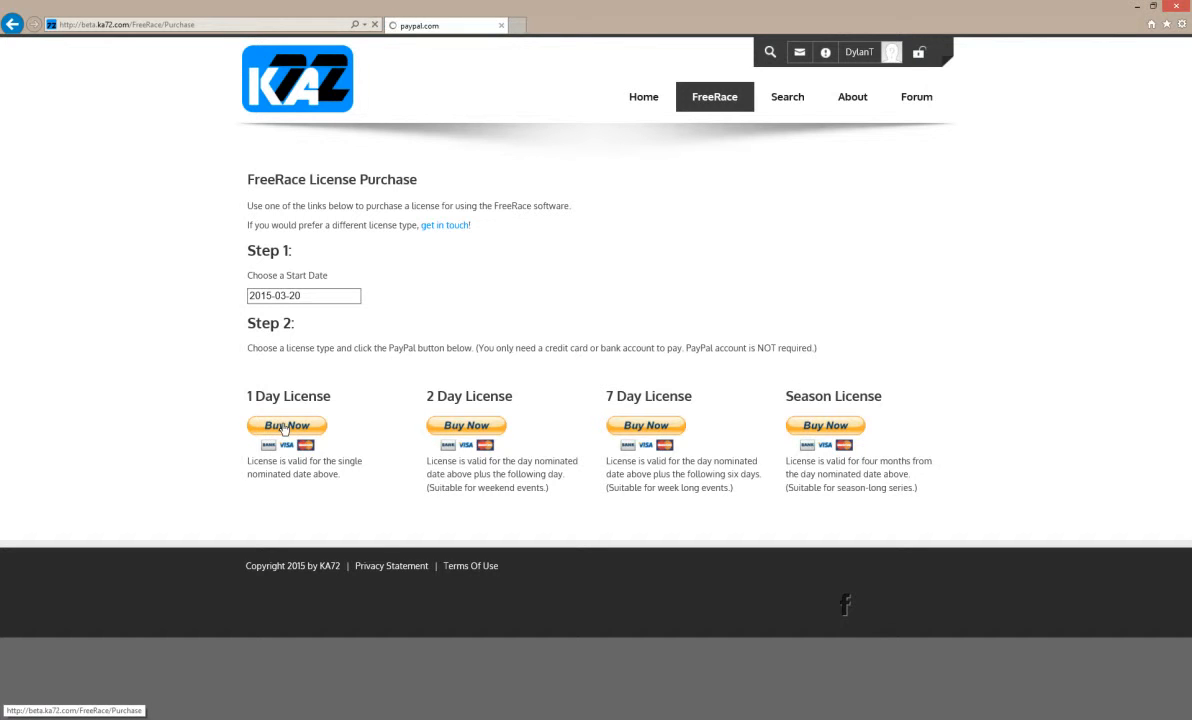
left_click(288, 424)
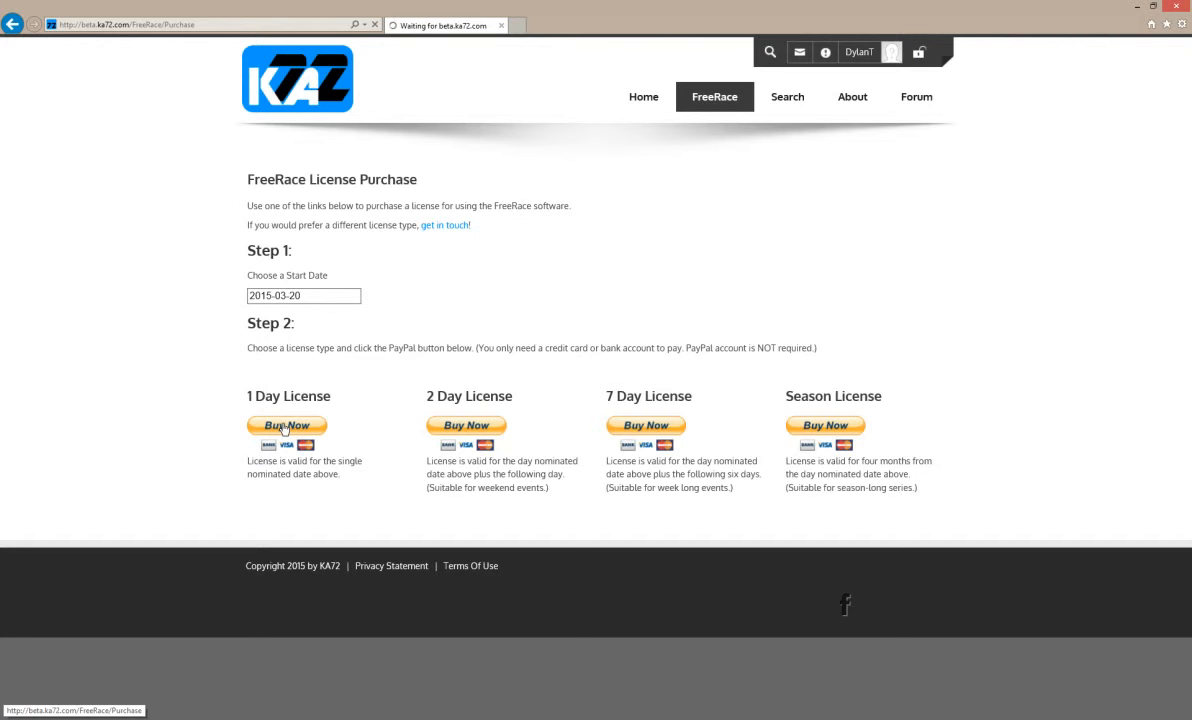
left_click(288, 424)
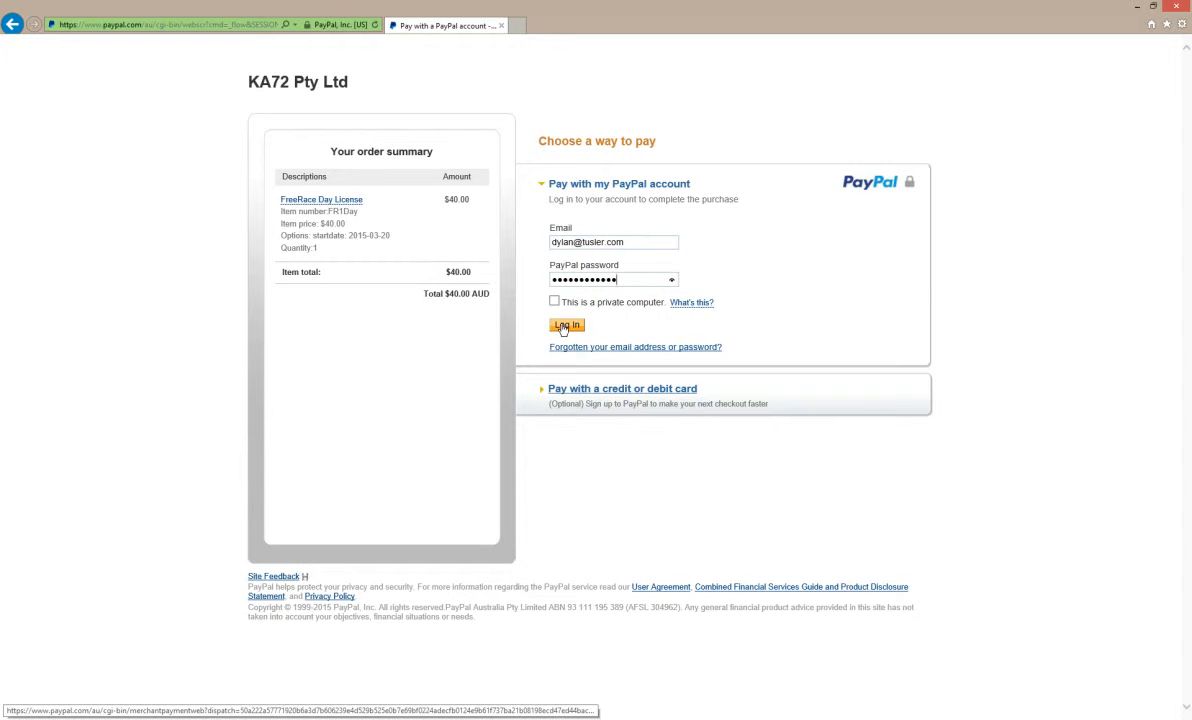
left_click(566, 324)
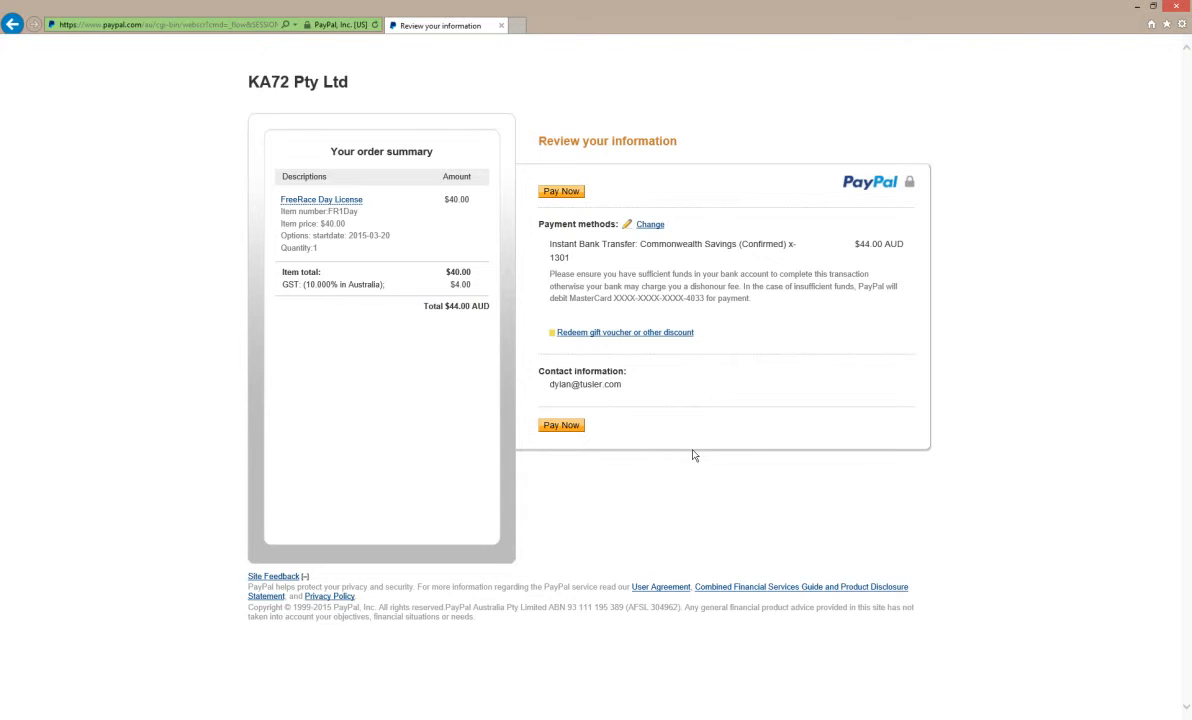
mouse_move(562, 272)
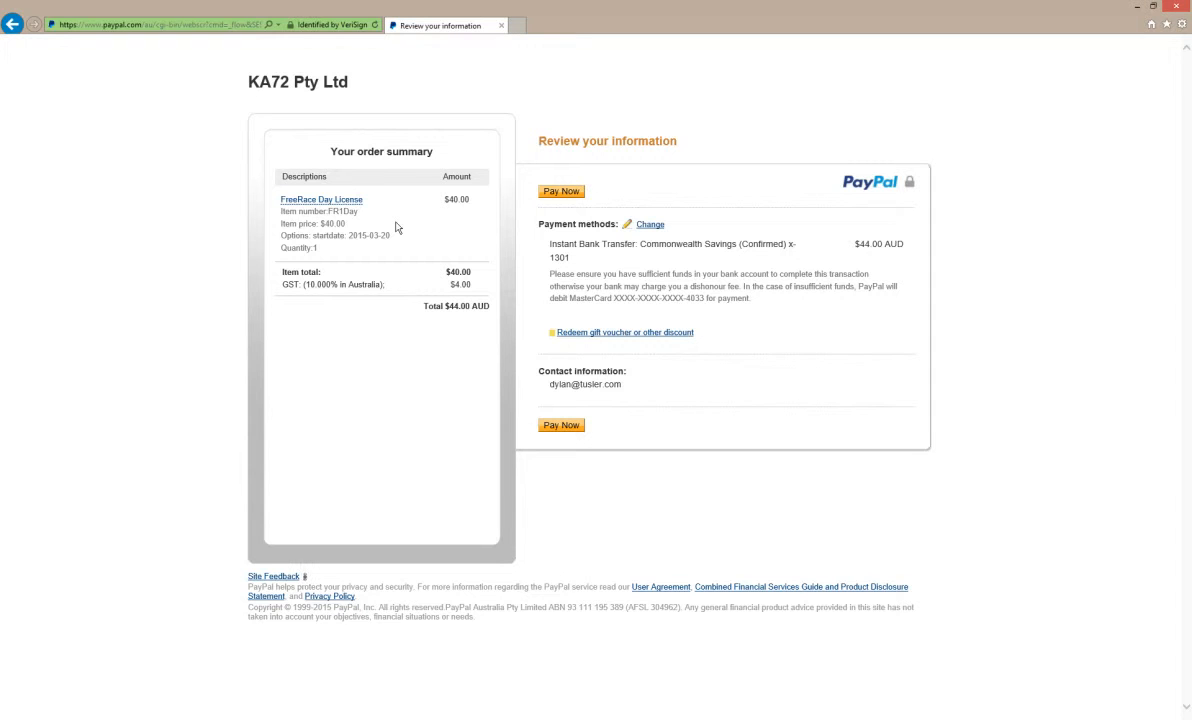
mouse_move(372, 286)
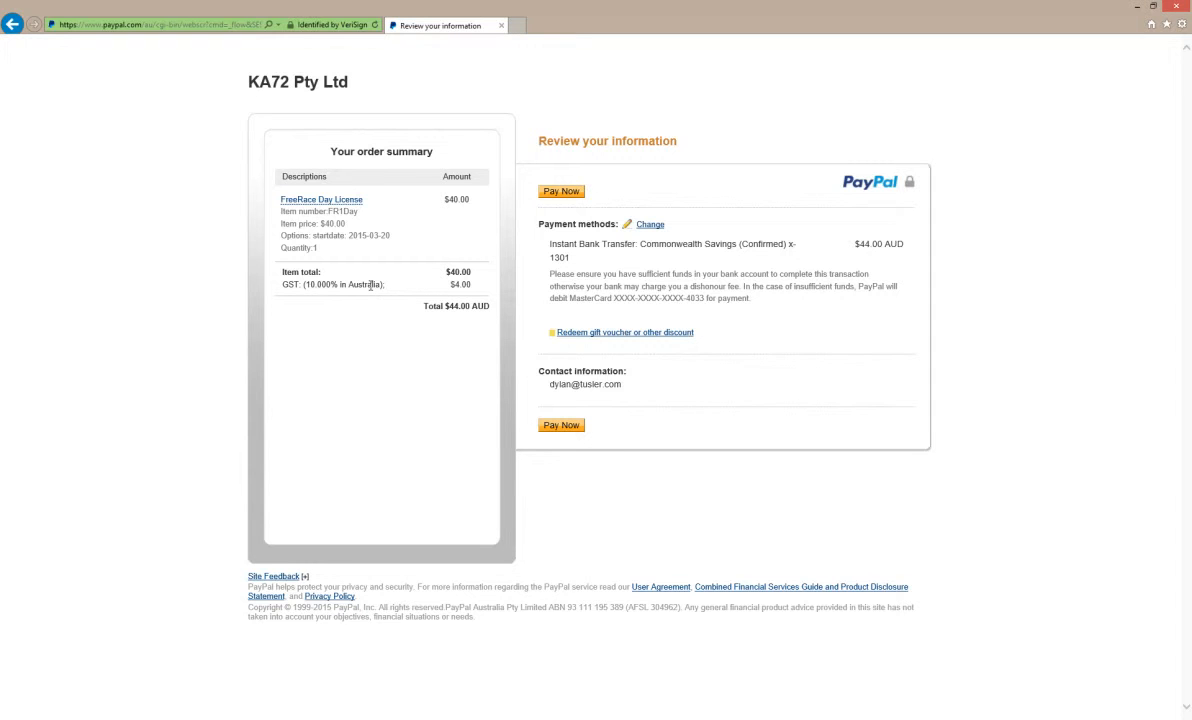
mouse_move(450, 288)
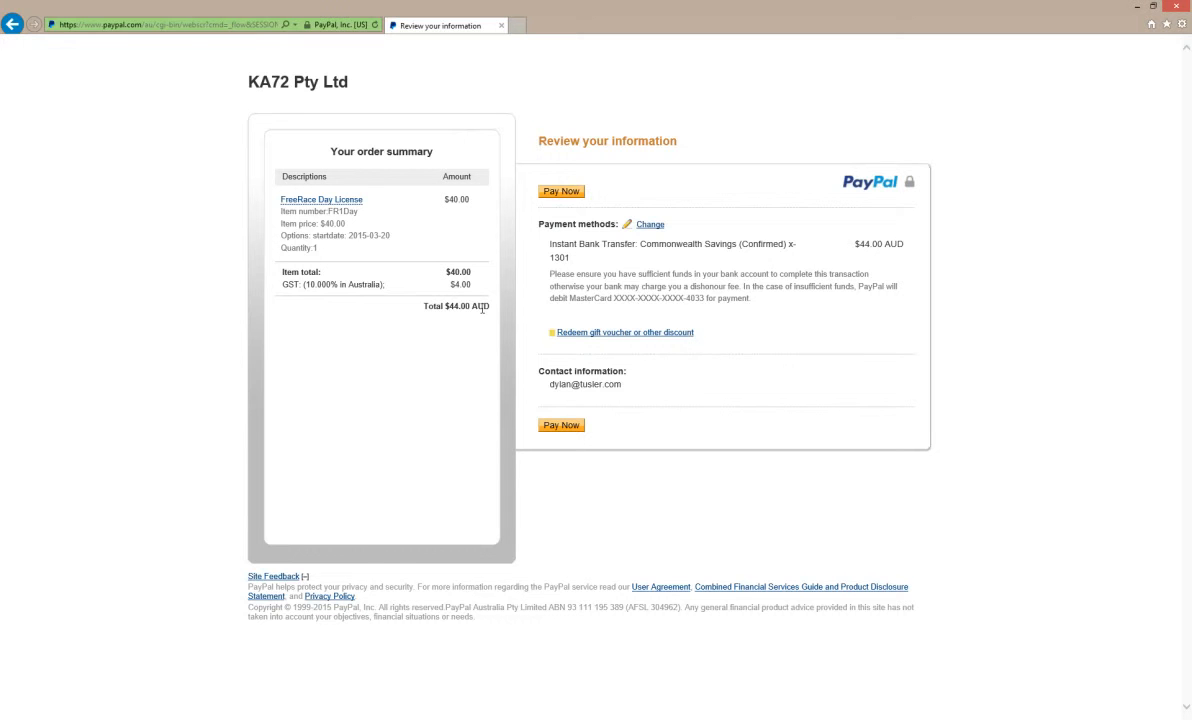
mouse_move(560, 424)
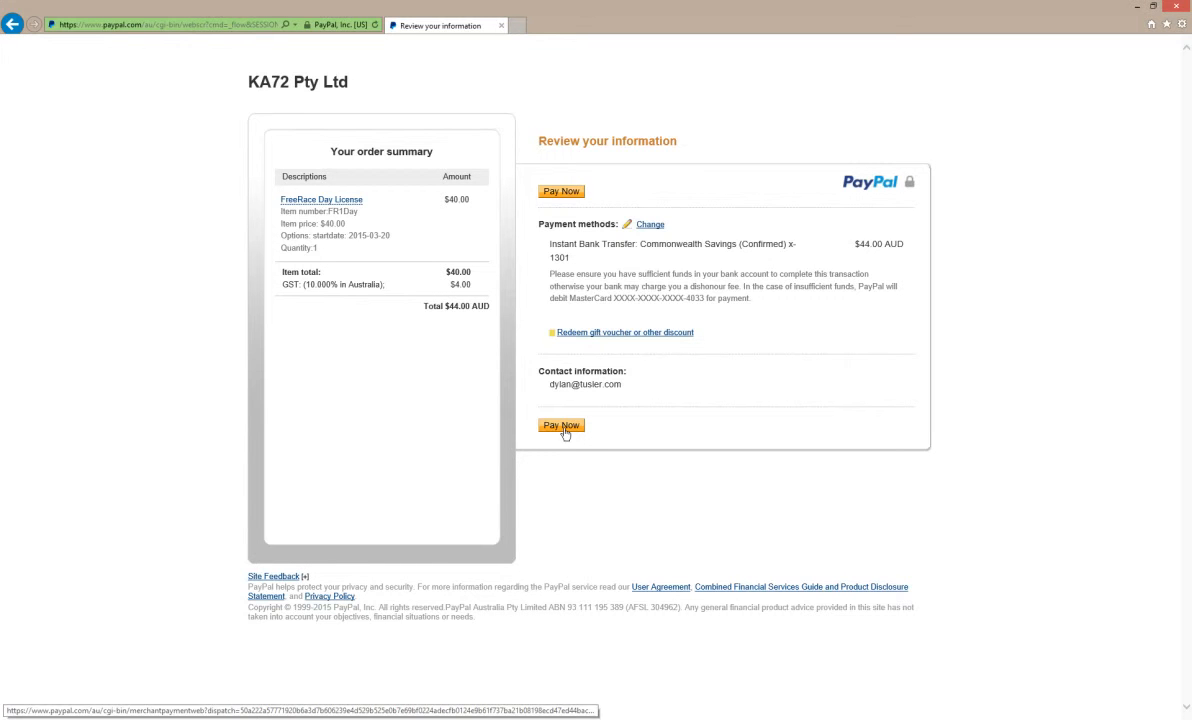
left_click(560, 424)
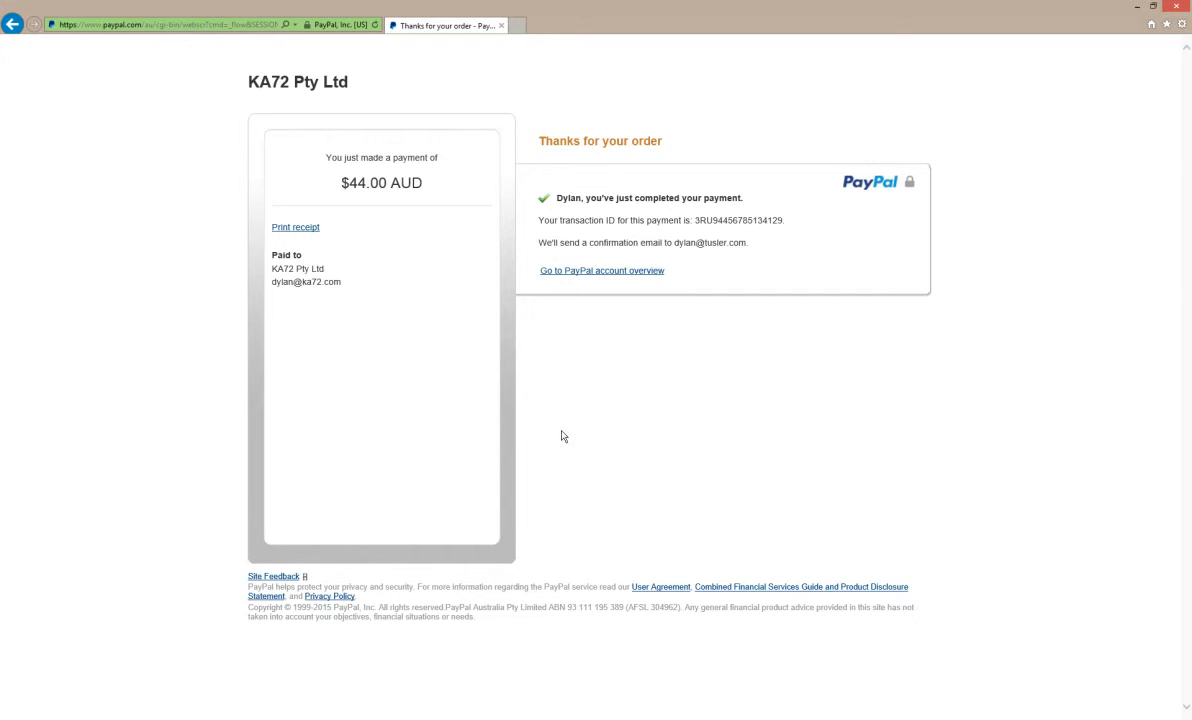
mouse_move(504, 28)
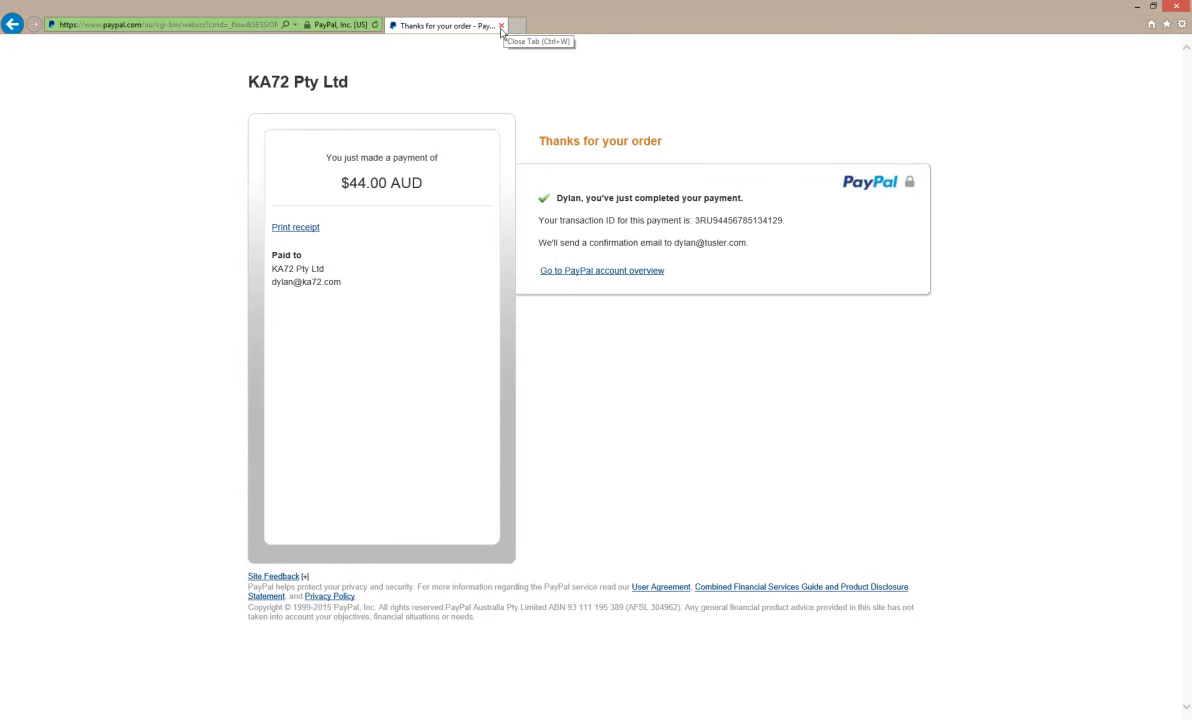
mouse_move(854, 556)
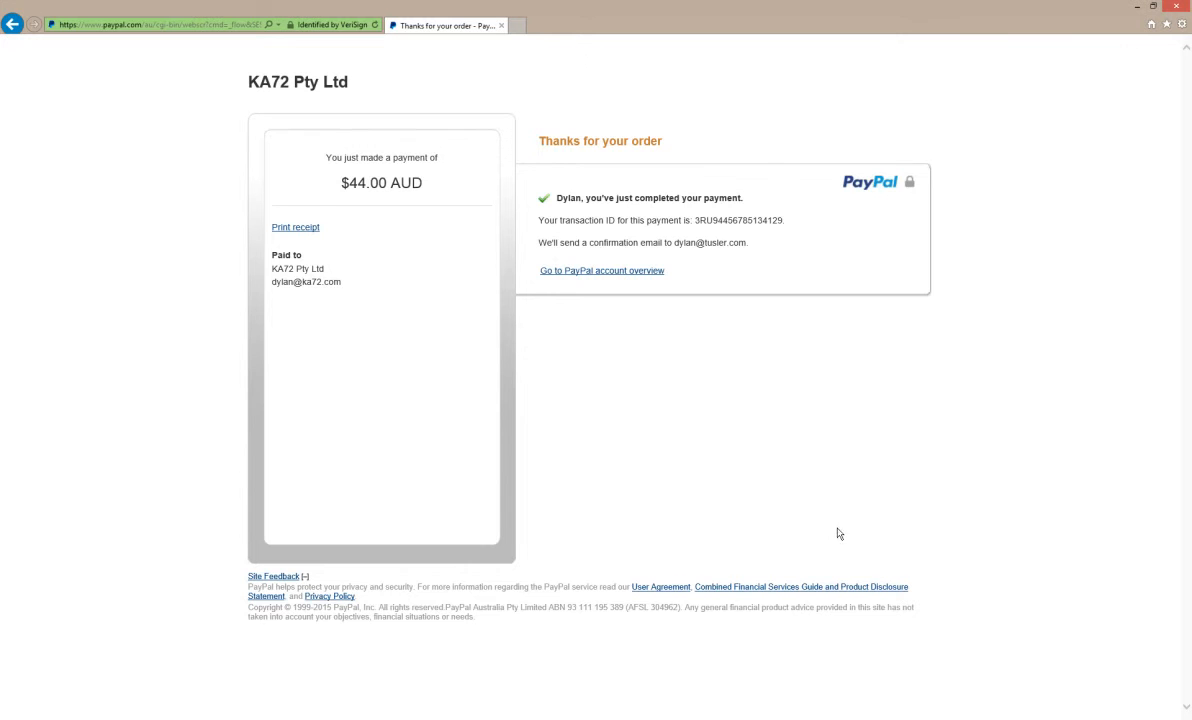
mouse_move(964, 576)
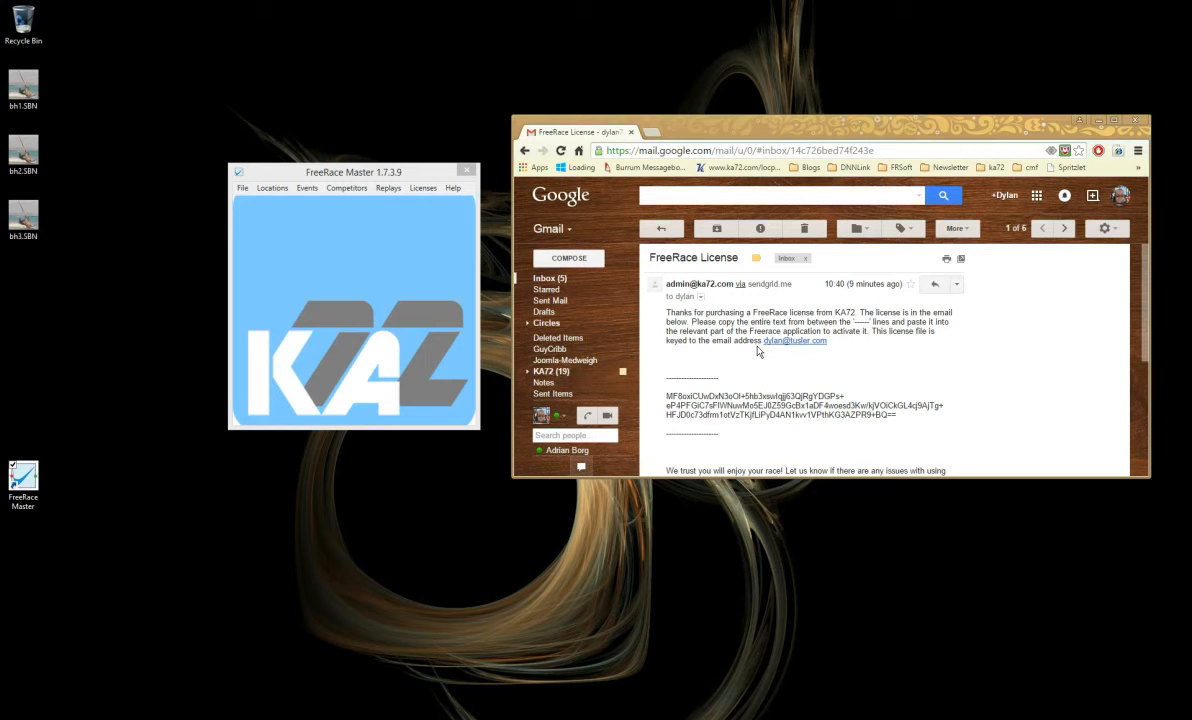
mouse_move(794, 340)
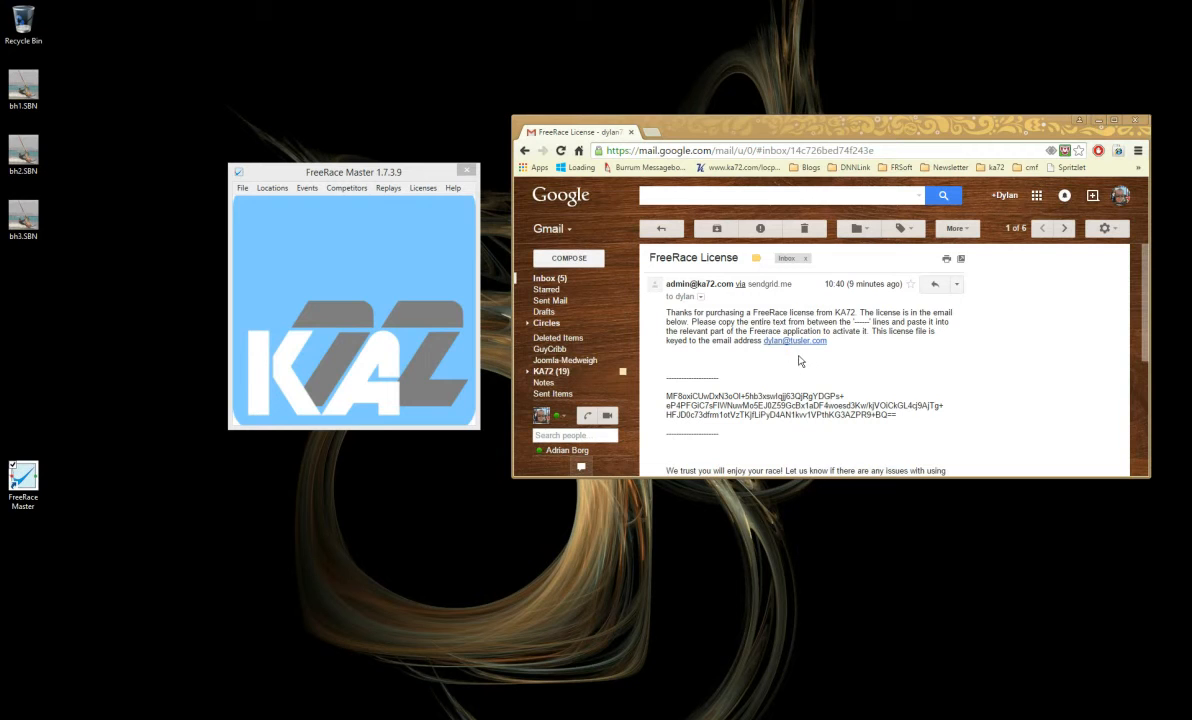
mouse_move(790, 340)
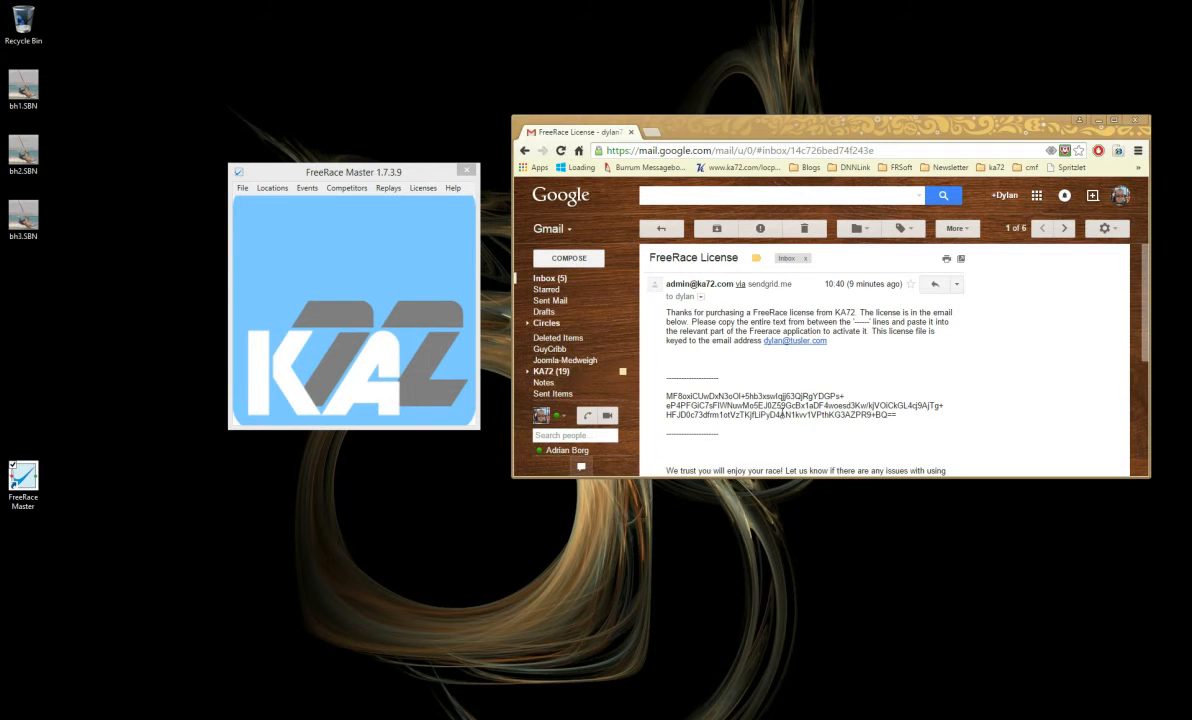
Select the license key text in the FreeRace License email.
left_click_drag(666, 396, 896, 414)
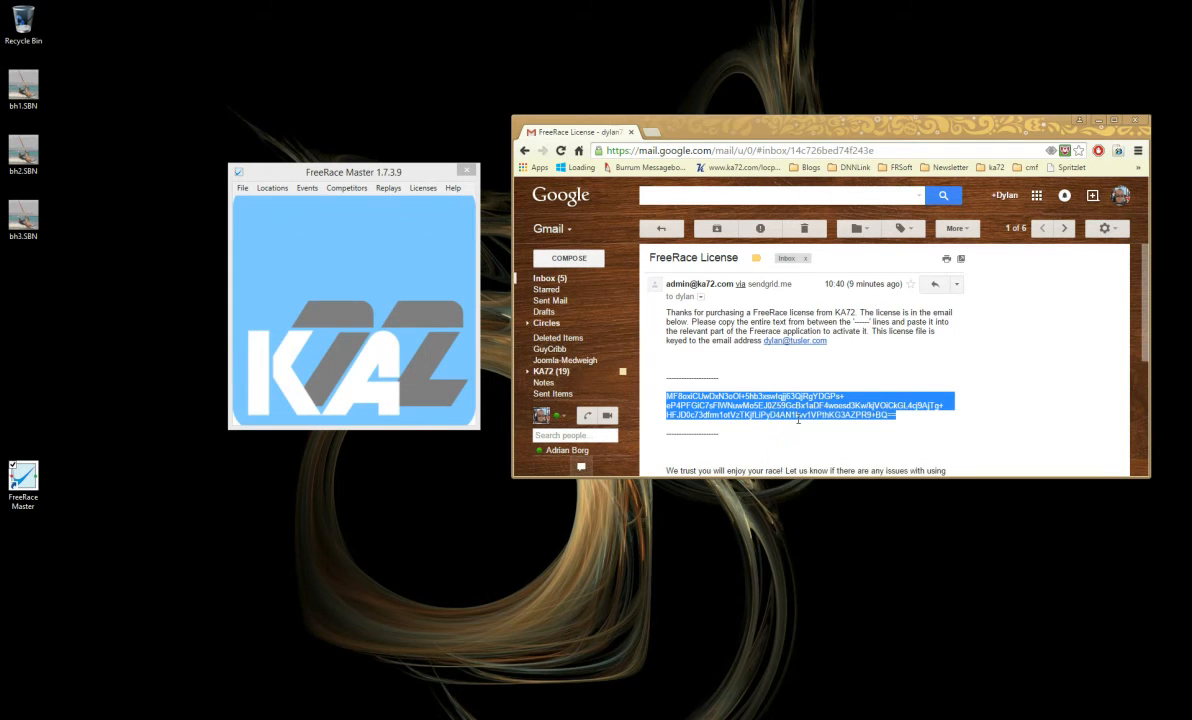
mouse_move(808, 430)
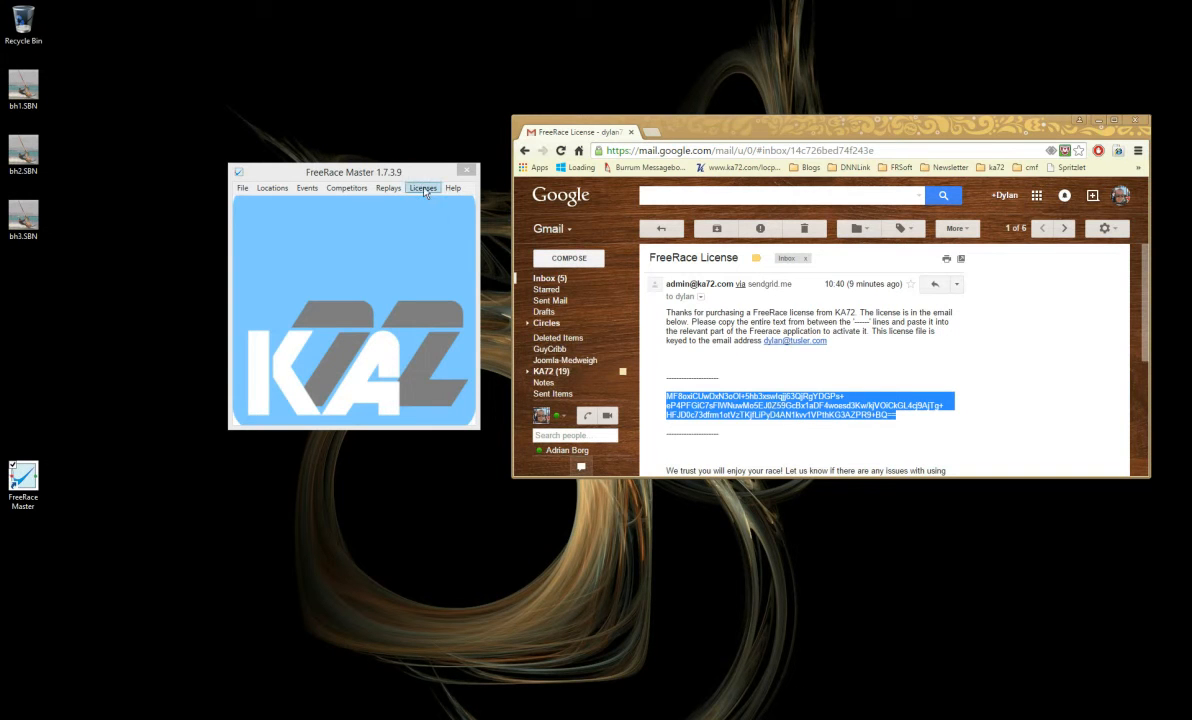
Enter the pasted license key and email, confirming validity 20/03/2015 to 21/03/2015.
left_click(422, 188)
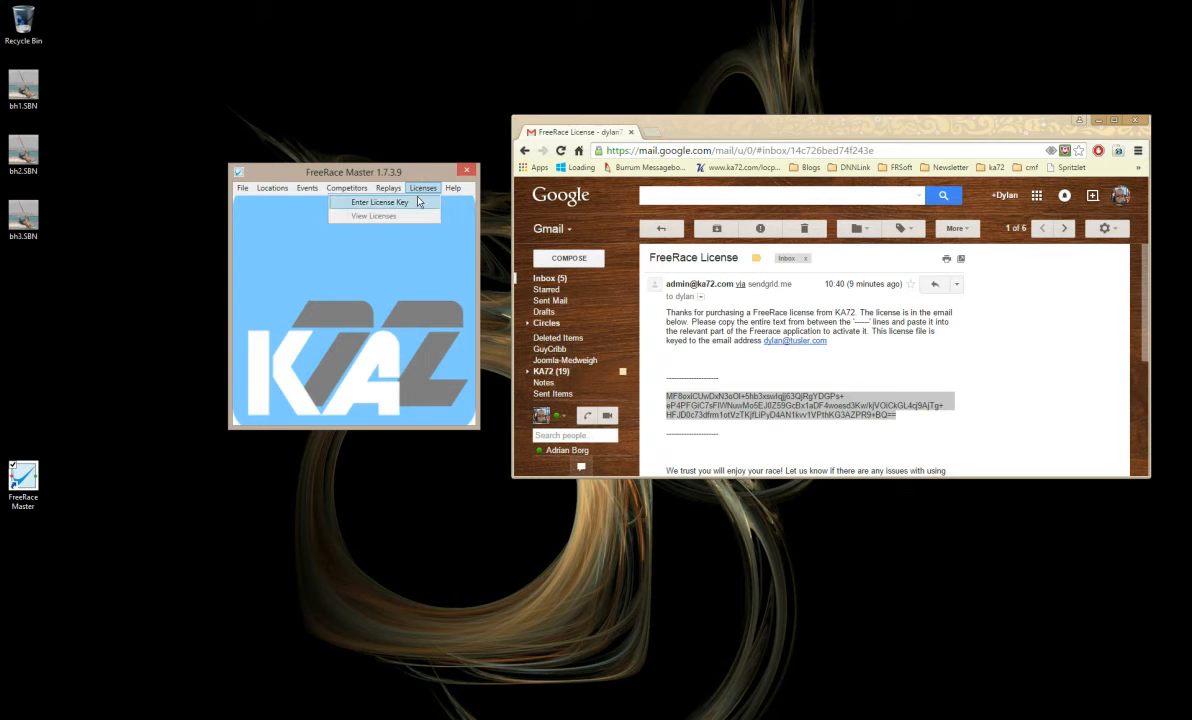
left_click(378, 202)
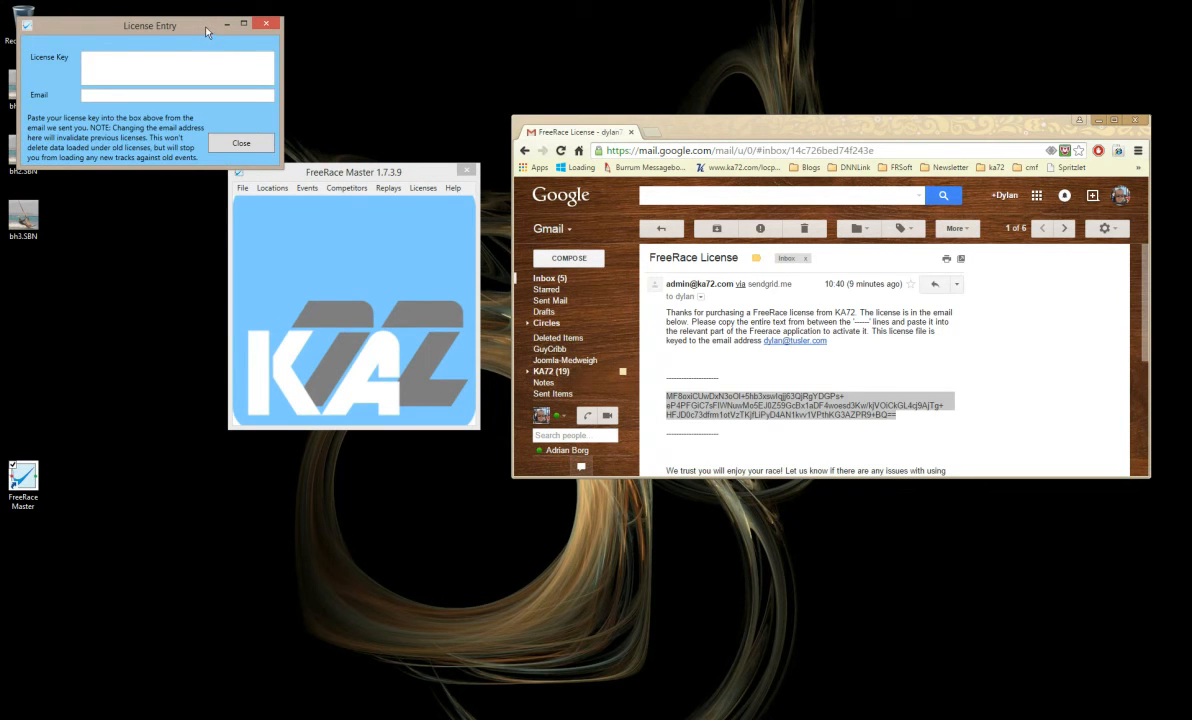
left_click_drag(150, 24, 576, 296)
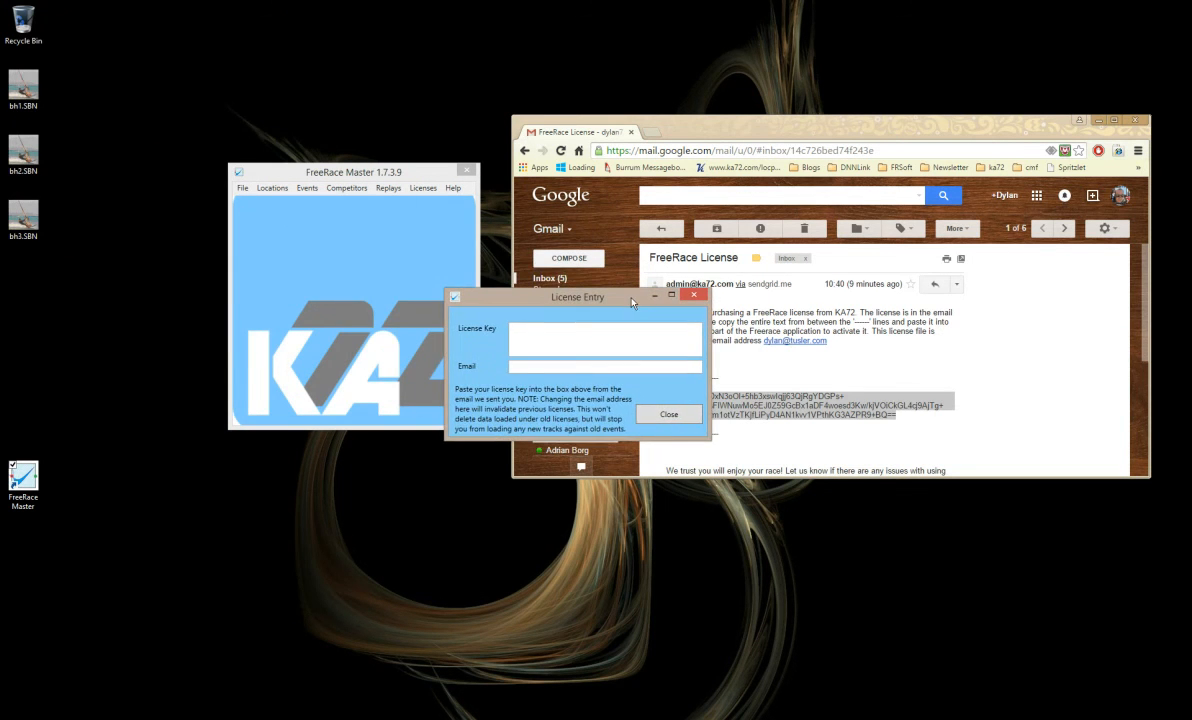
left_click(604, 336)
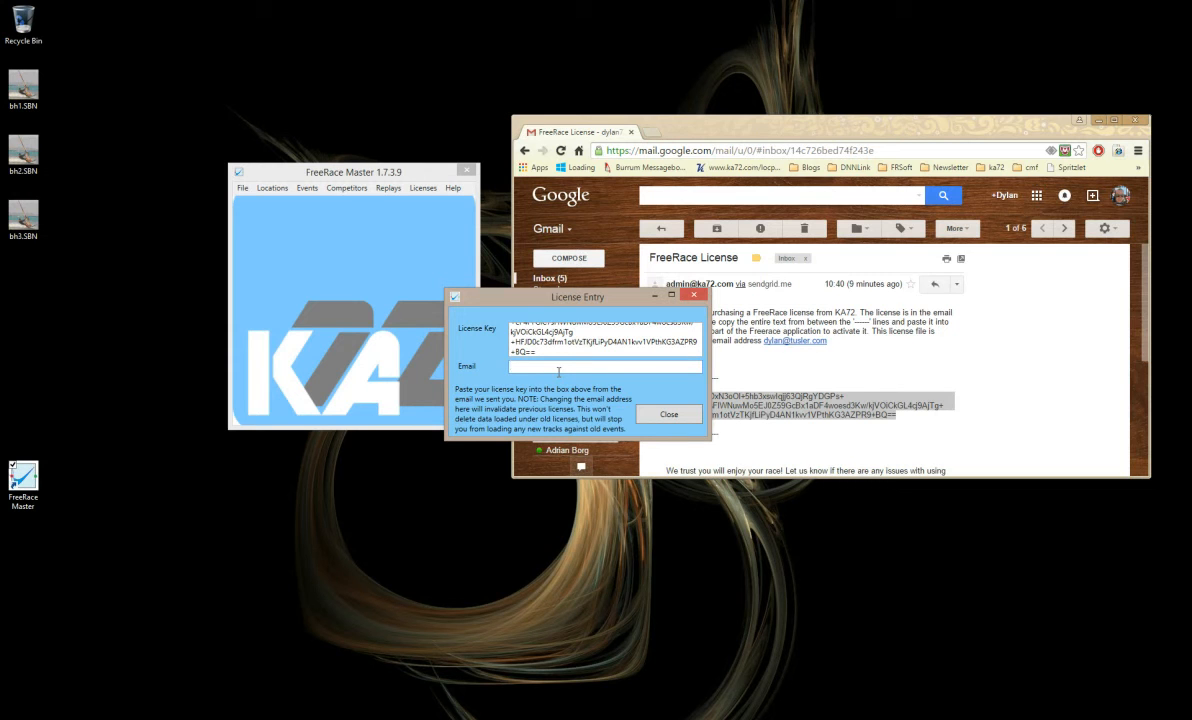
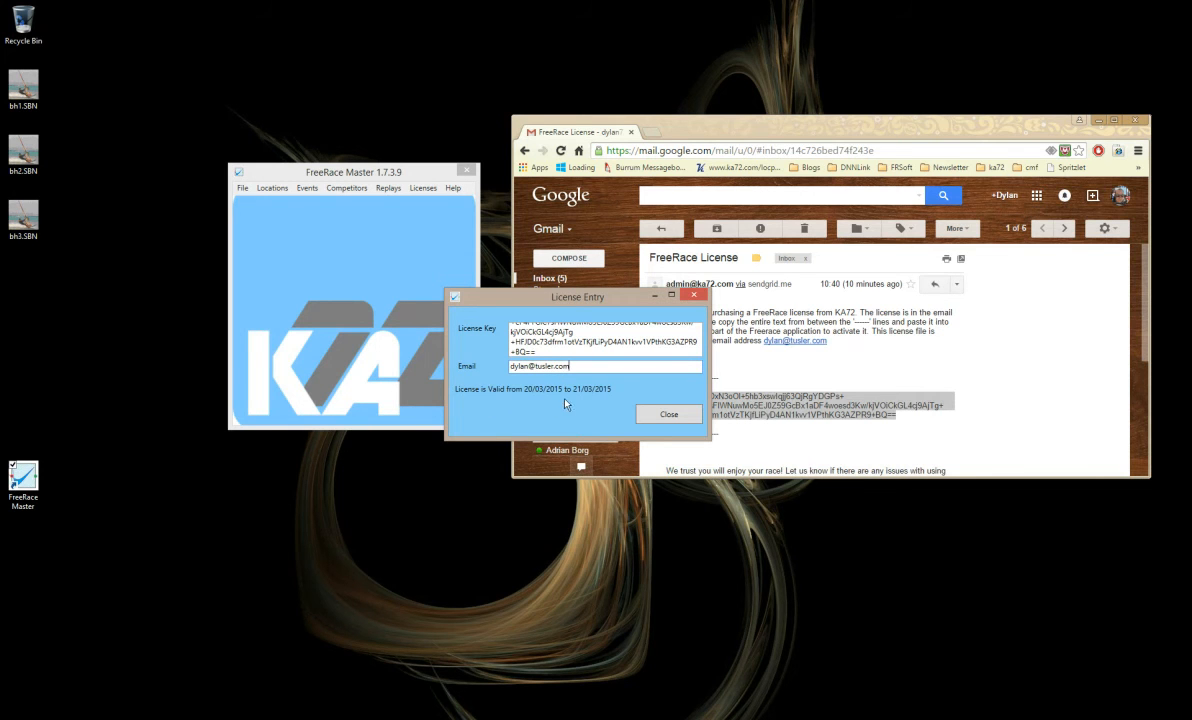
mouse_move(558, 398)
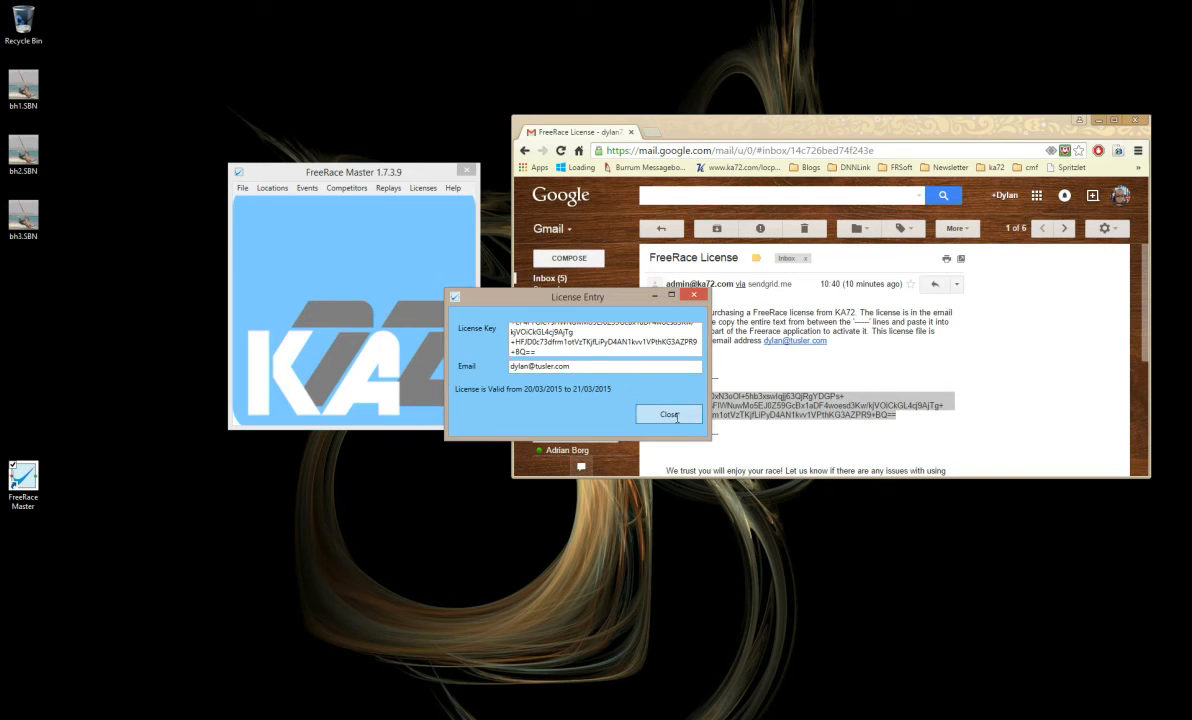
left_click(668, 414)
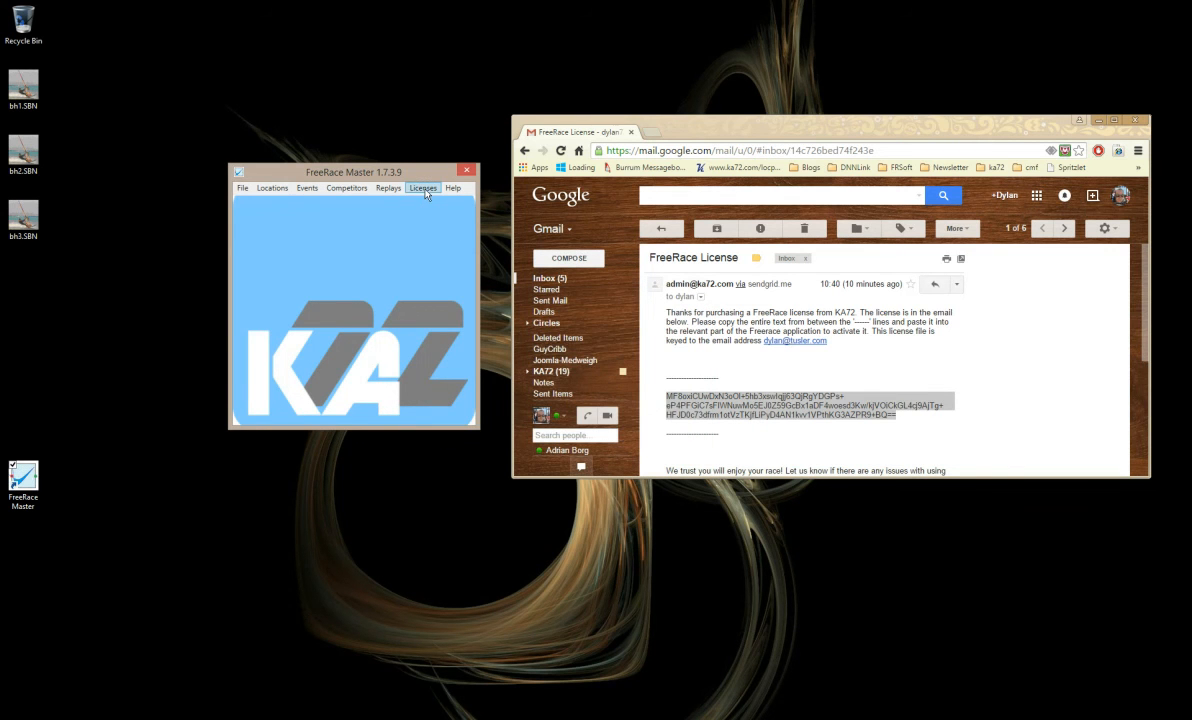
Dismiss the license entry window and close the Gmail browser, leaving FreeRace Master alone.
left_click(422, 188)
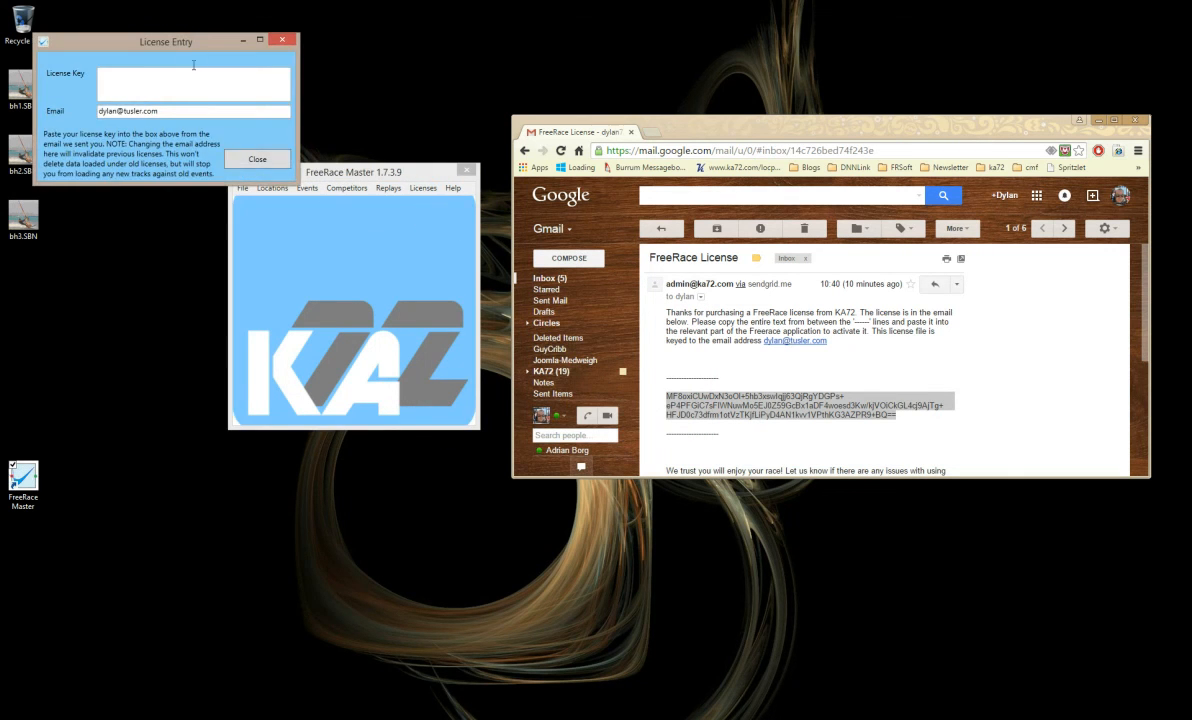
left_click_drag(166, 40, 760, 340)
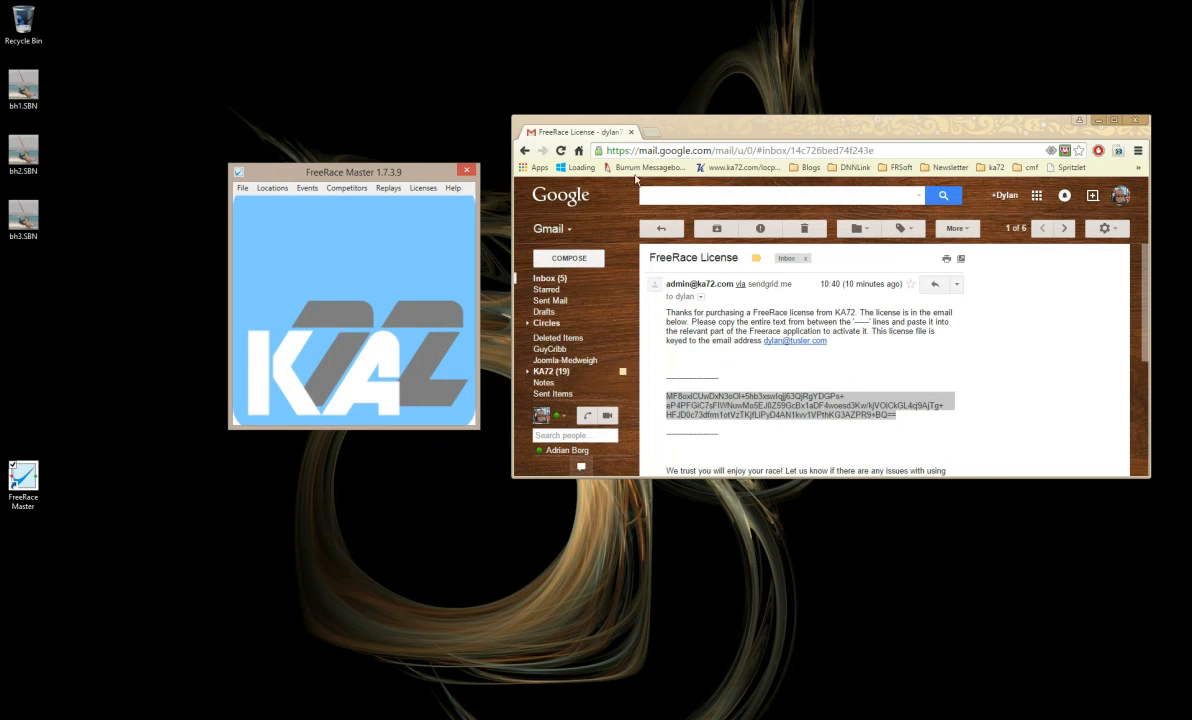
left_click(1136, 132)
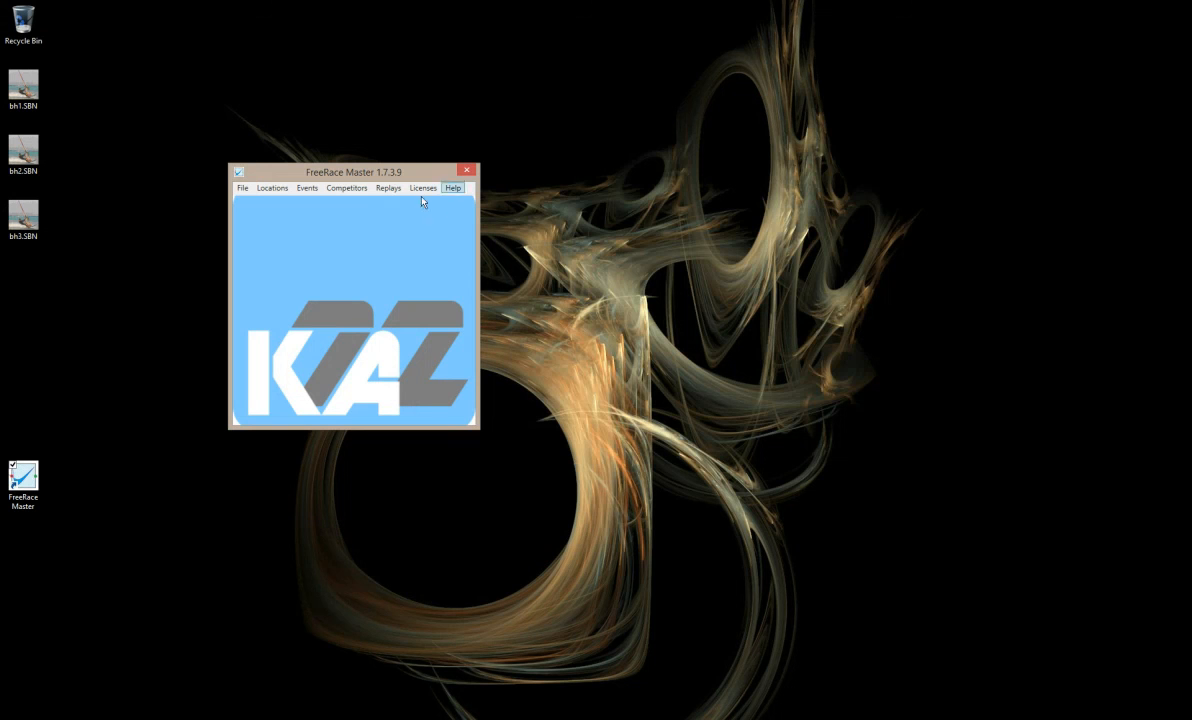
Load the Burrum 20/03/2015 event showing three sailors over satellite imagery.
left_click(308, 188)
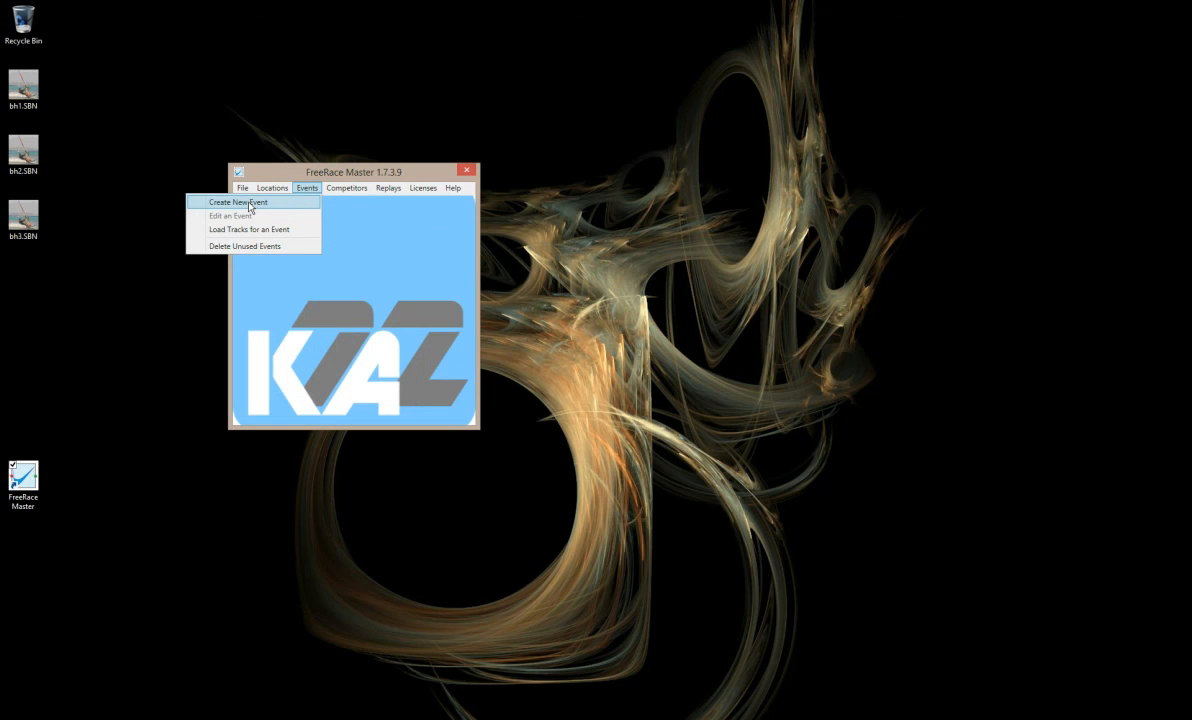
left_click(238, 202)
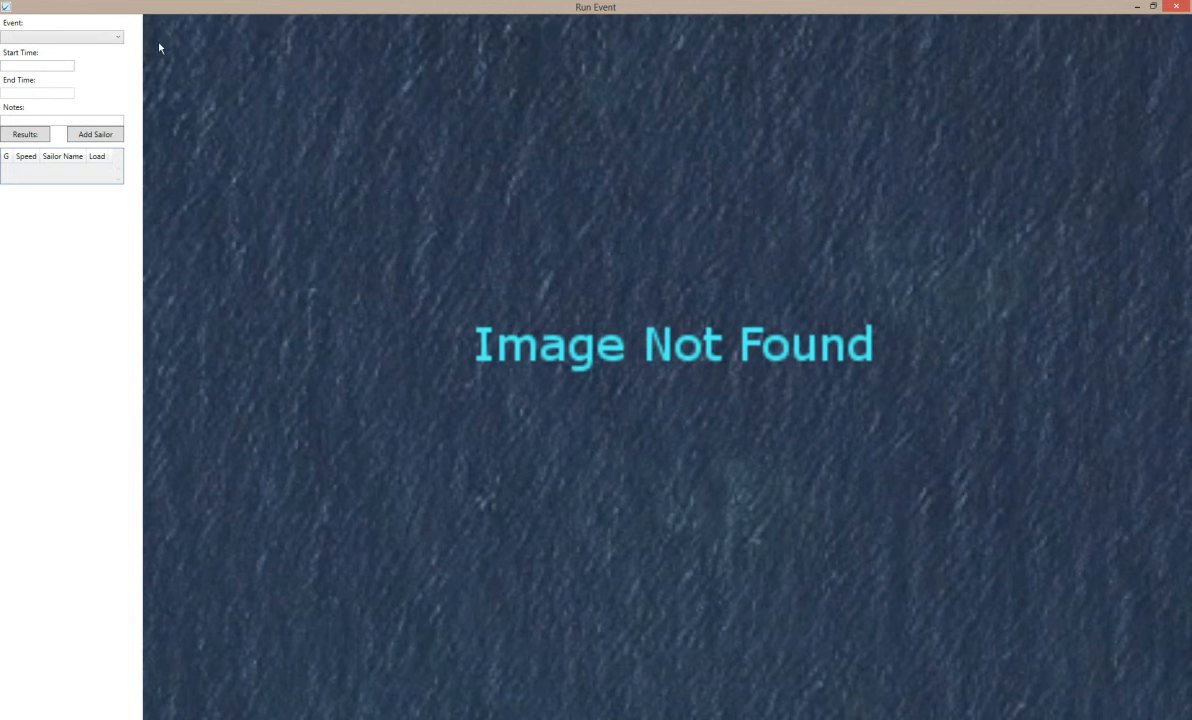
left_click(116, 36)
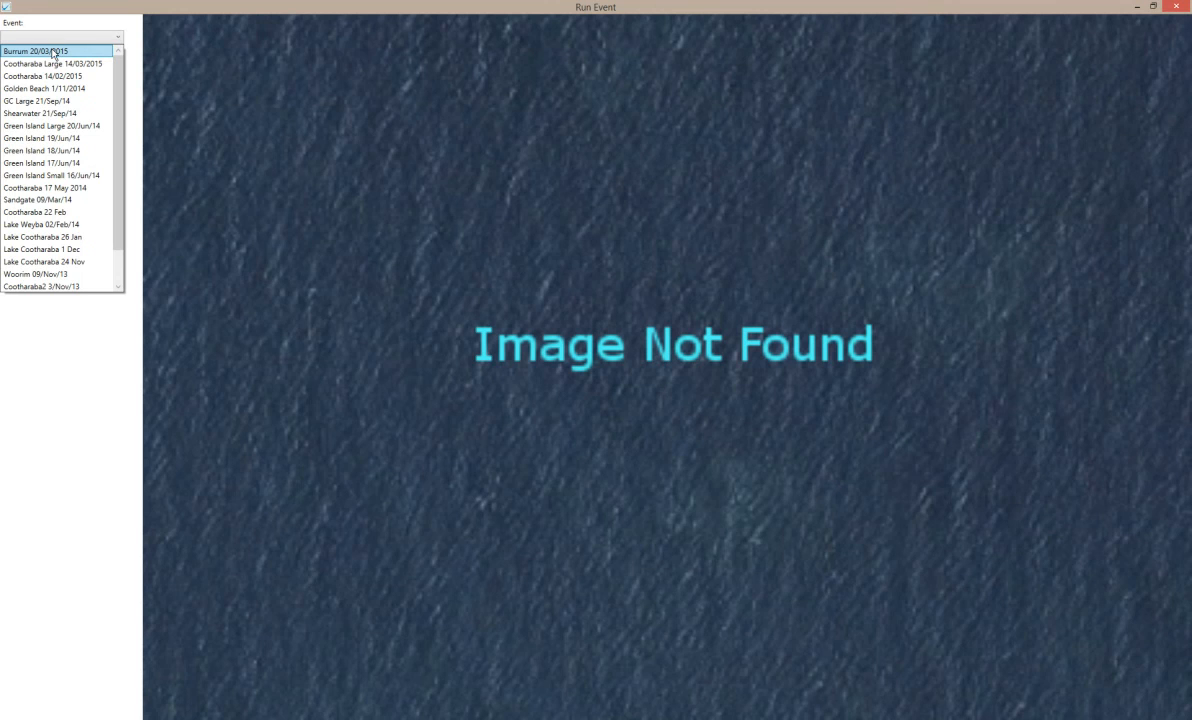
left_click(36, 52)
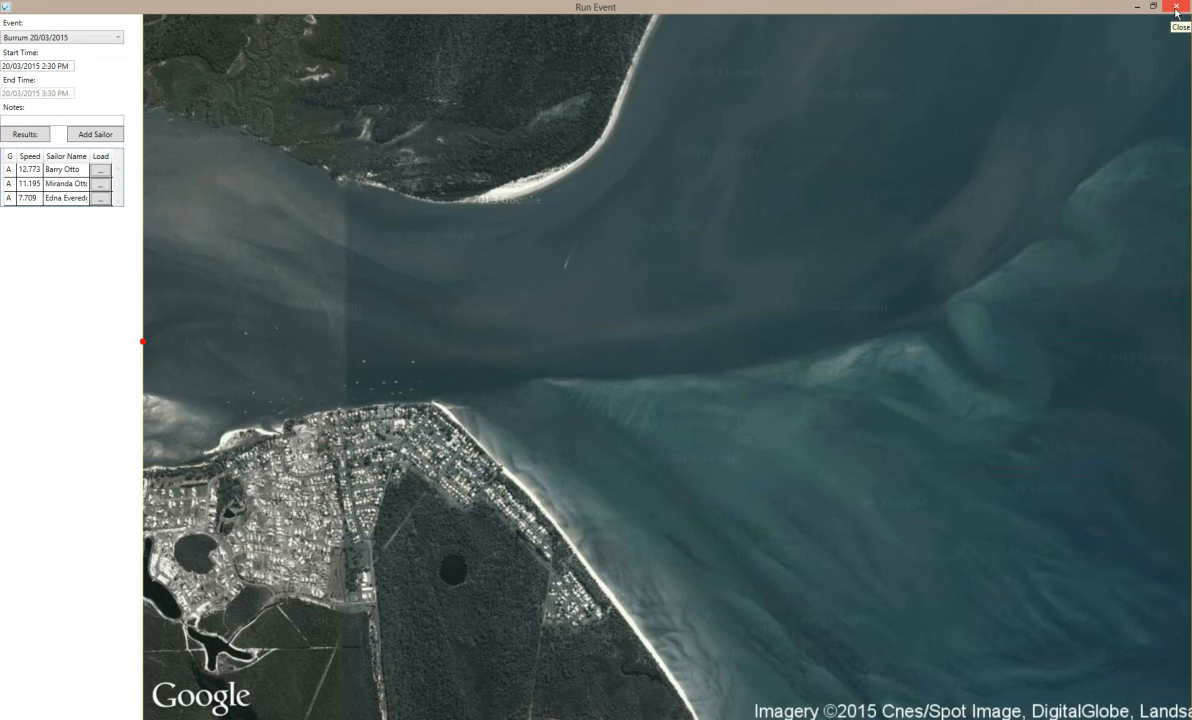
mouse_move(538, 296)
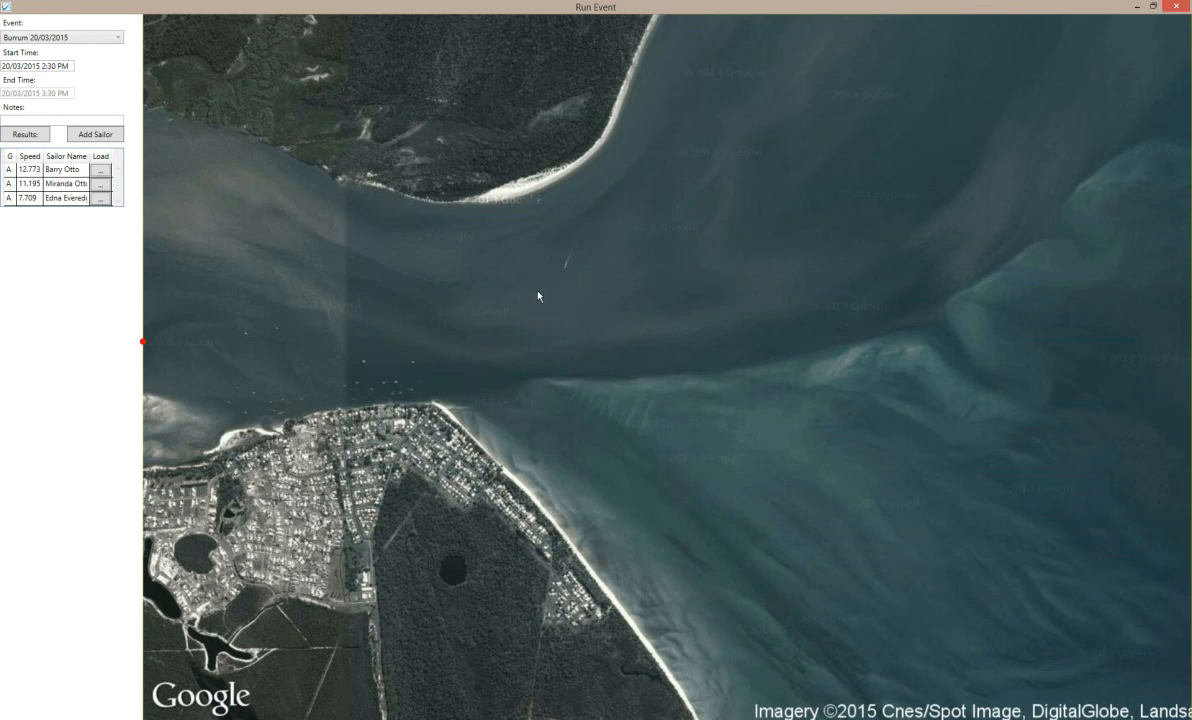
mouse_move(296, 268)
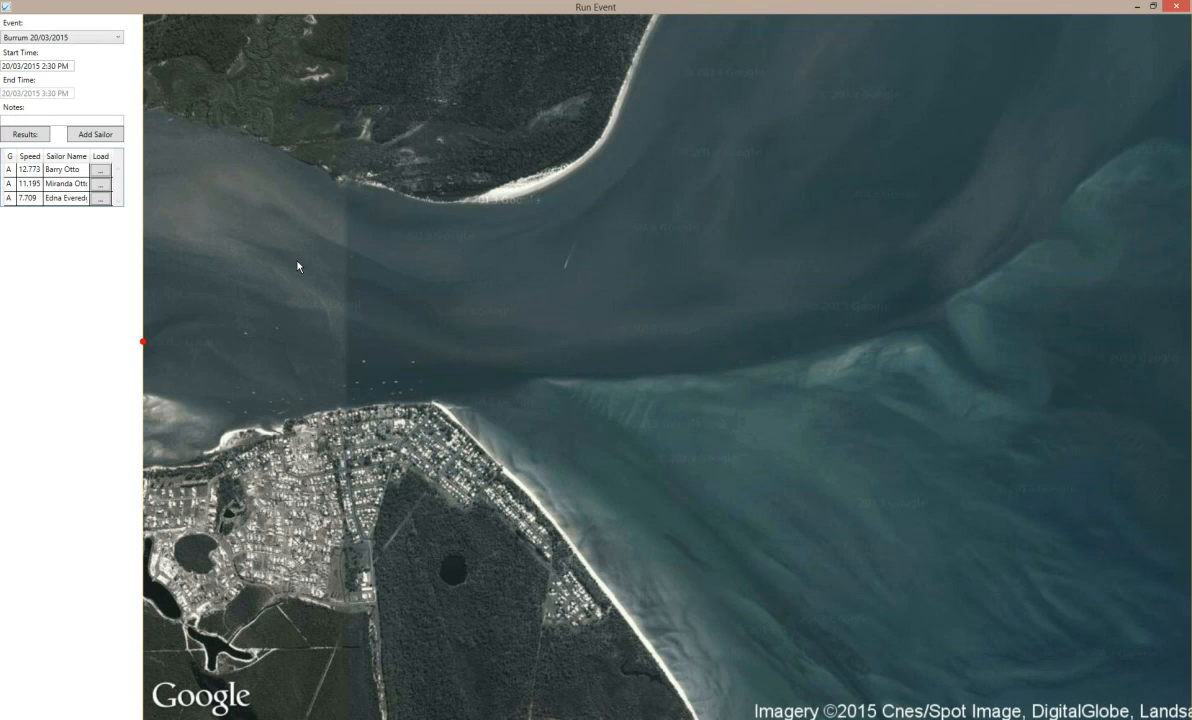
mouse_move(764, 404)
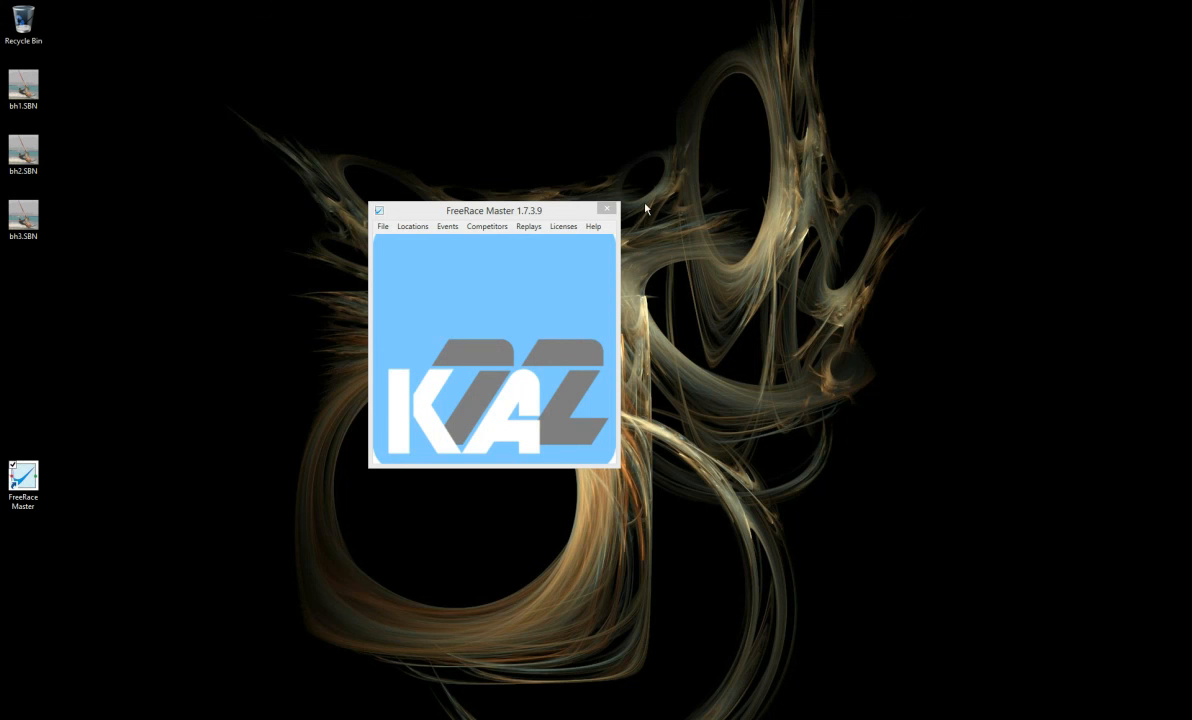
mouse_move(630, 436)
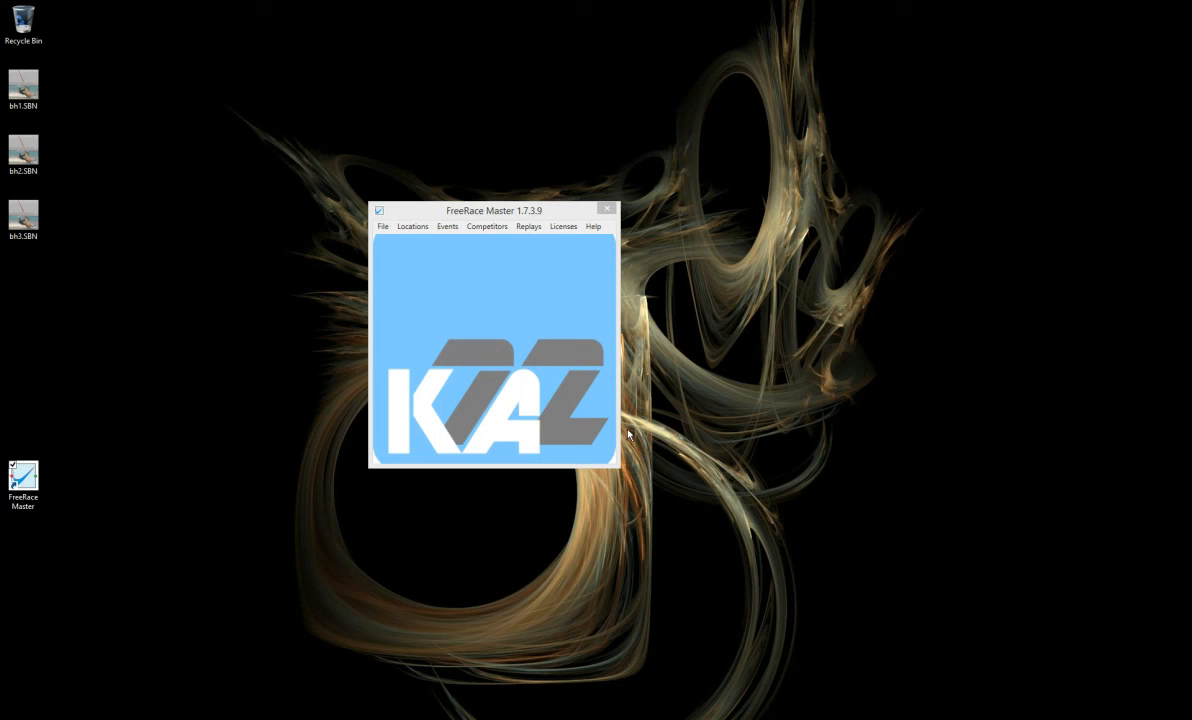
mouse_move(632, 418)
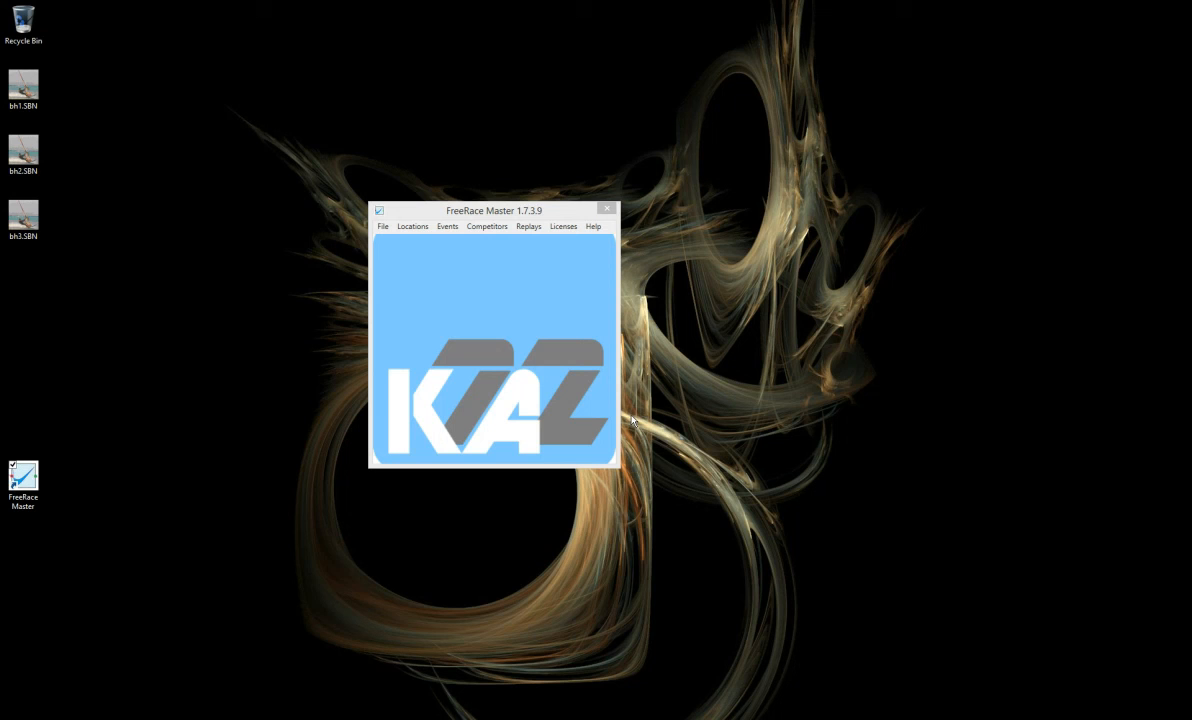
mouse_move(844, 456)
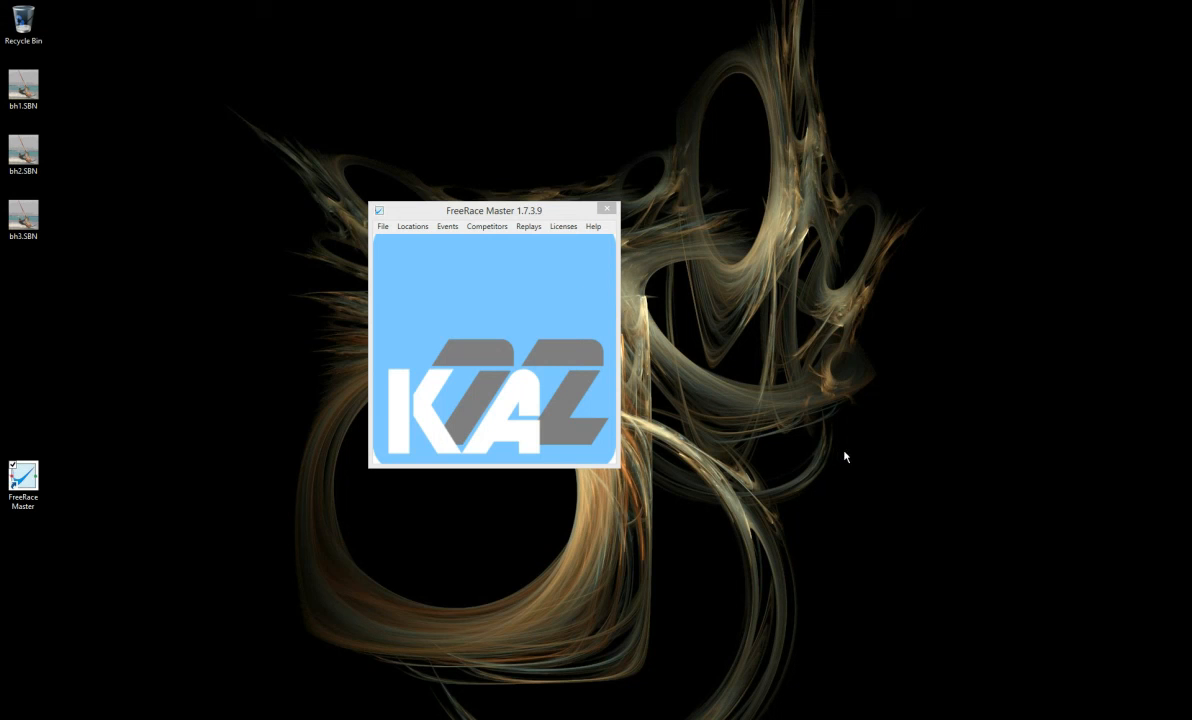